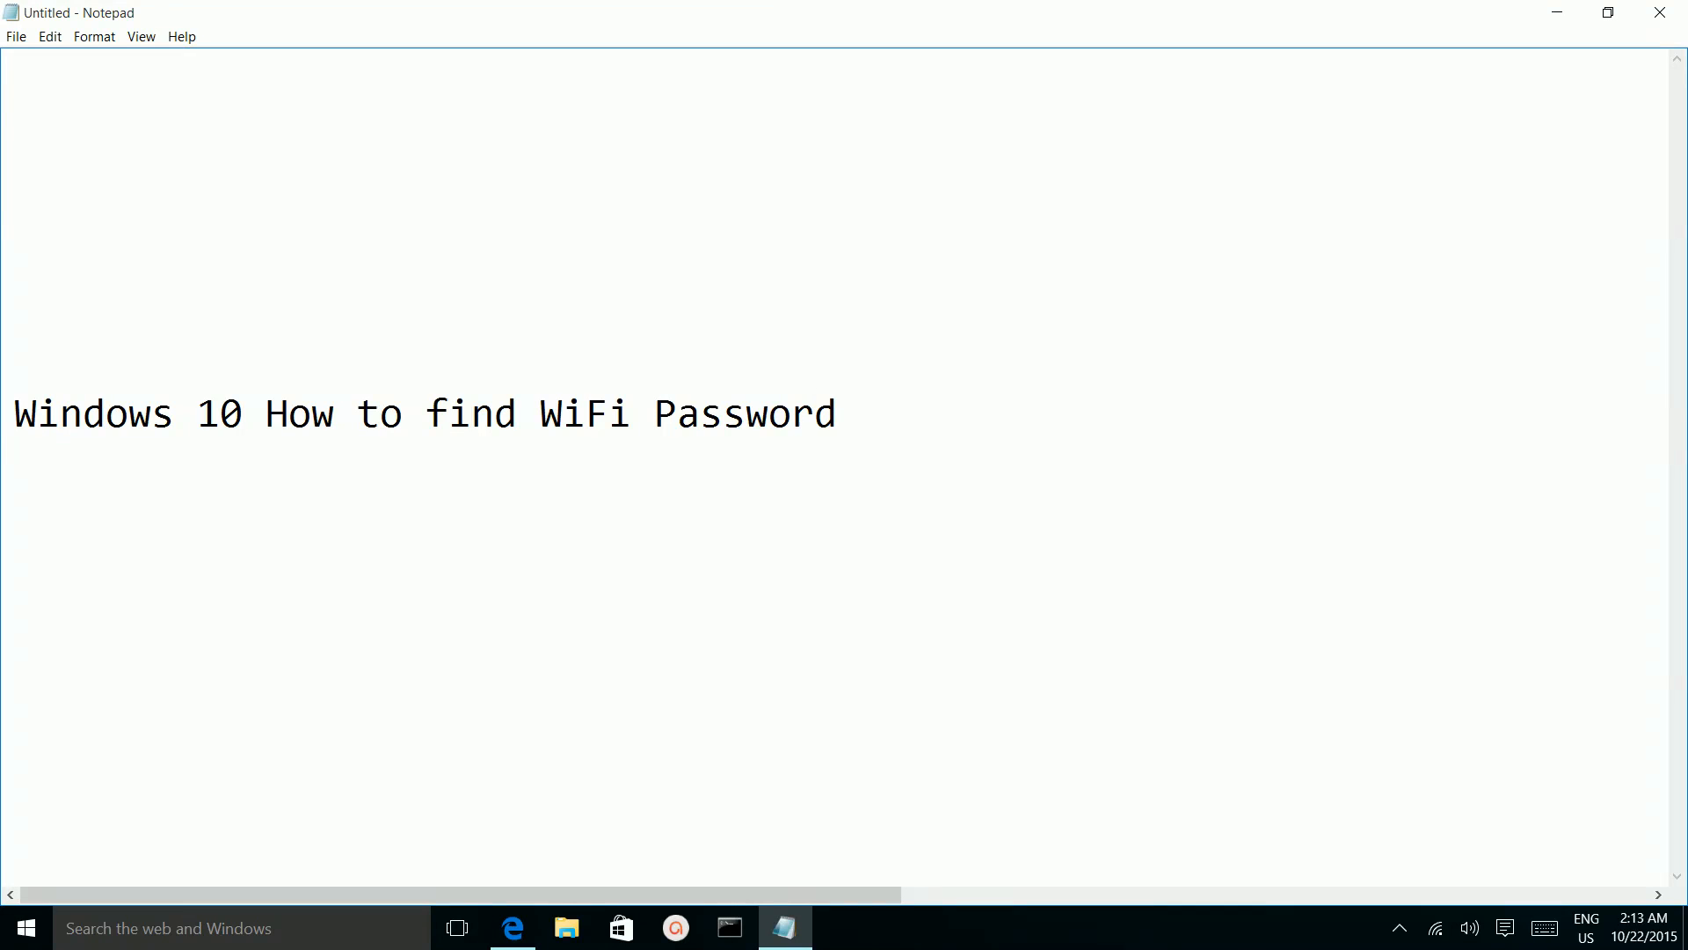
mouse_move(1318, 661)
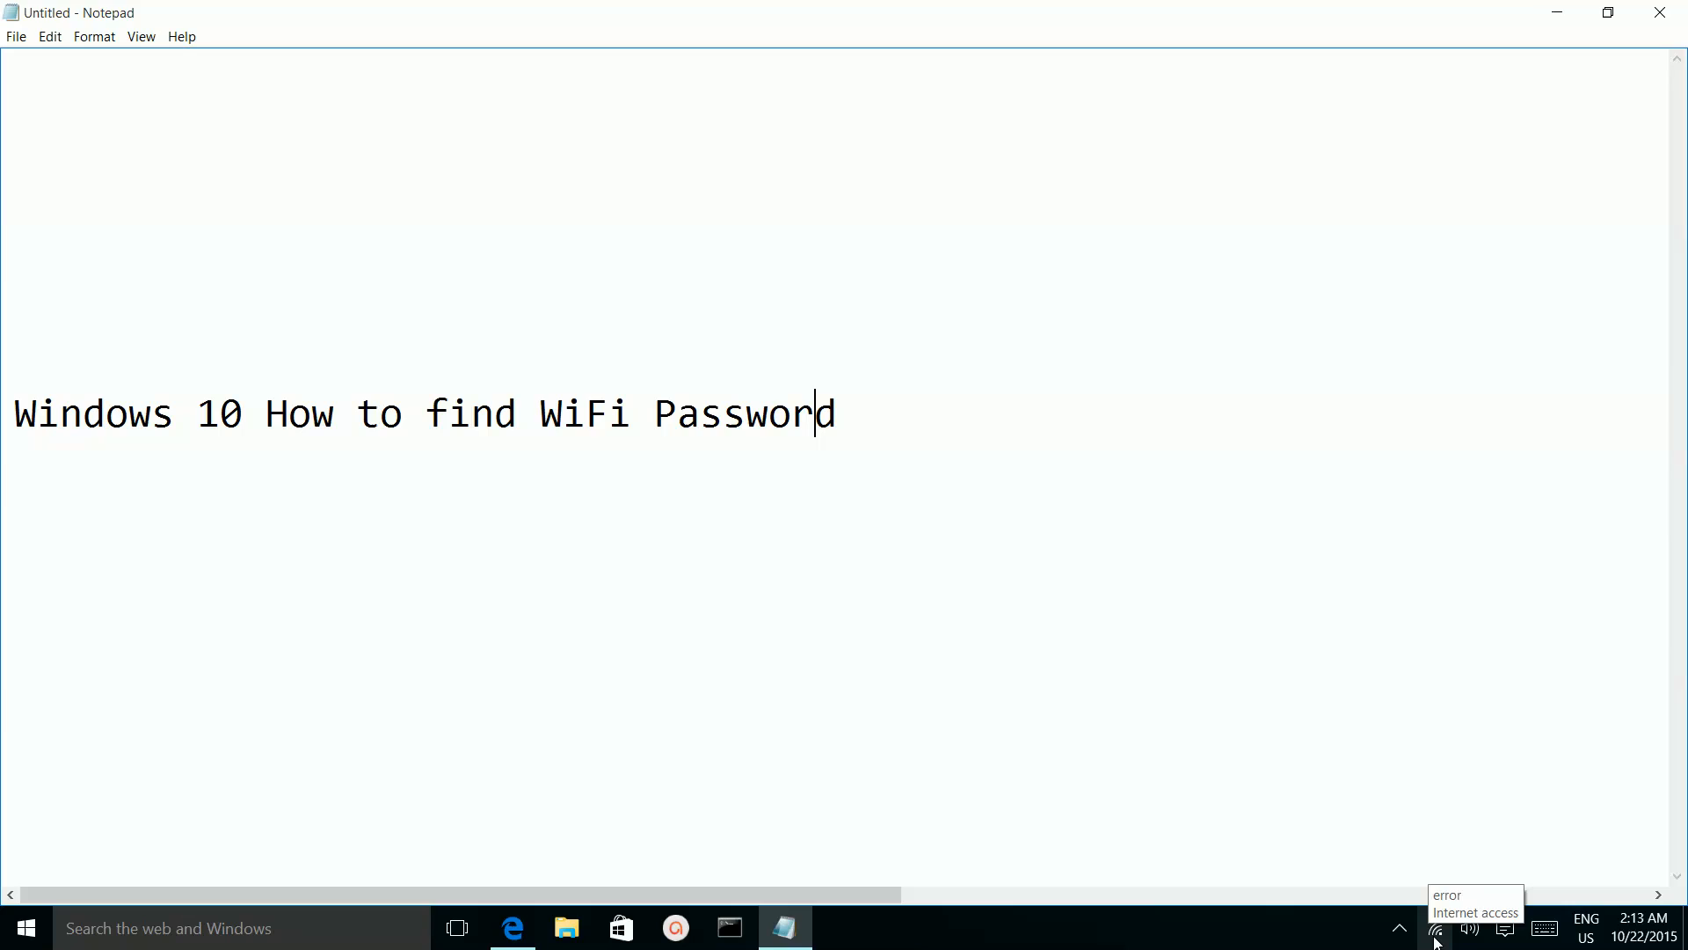
Step: Show the wireless network list with the network 'error' connected
click(1435, 927)
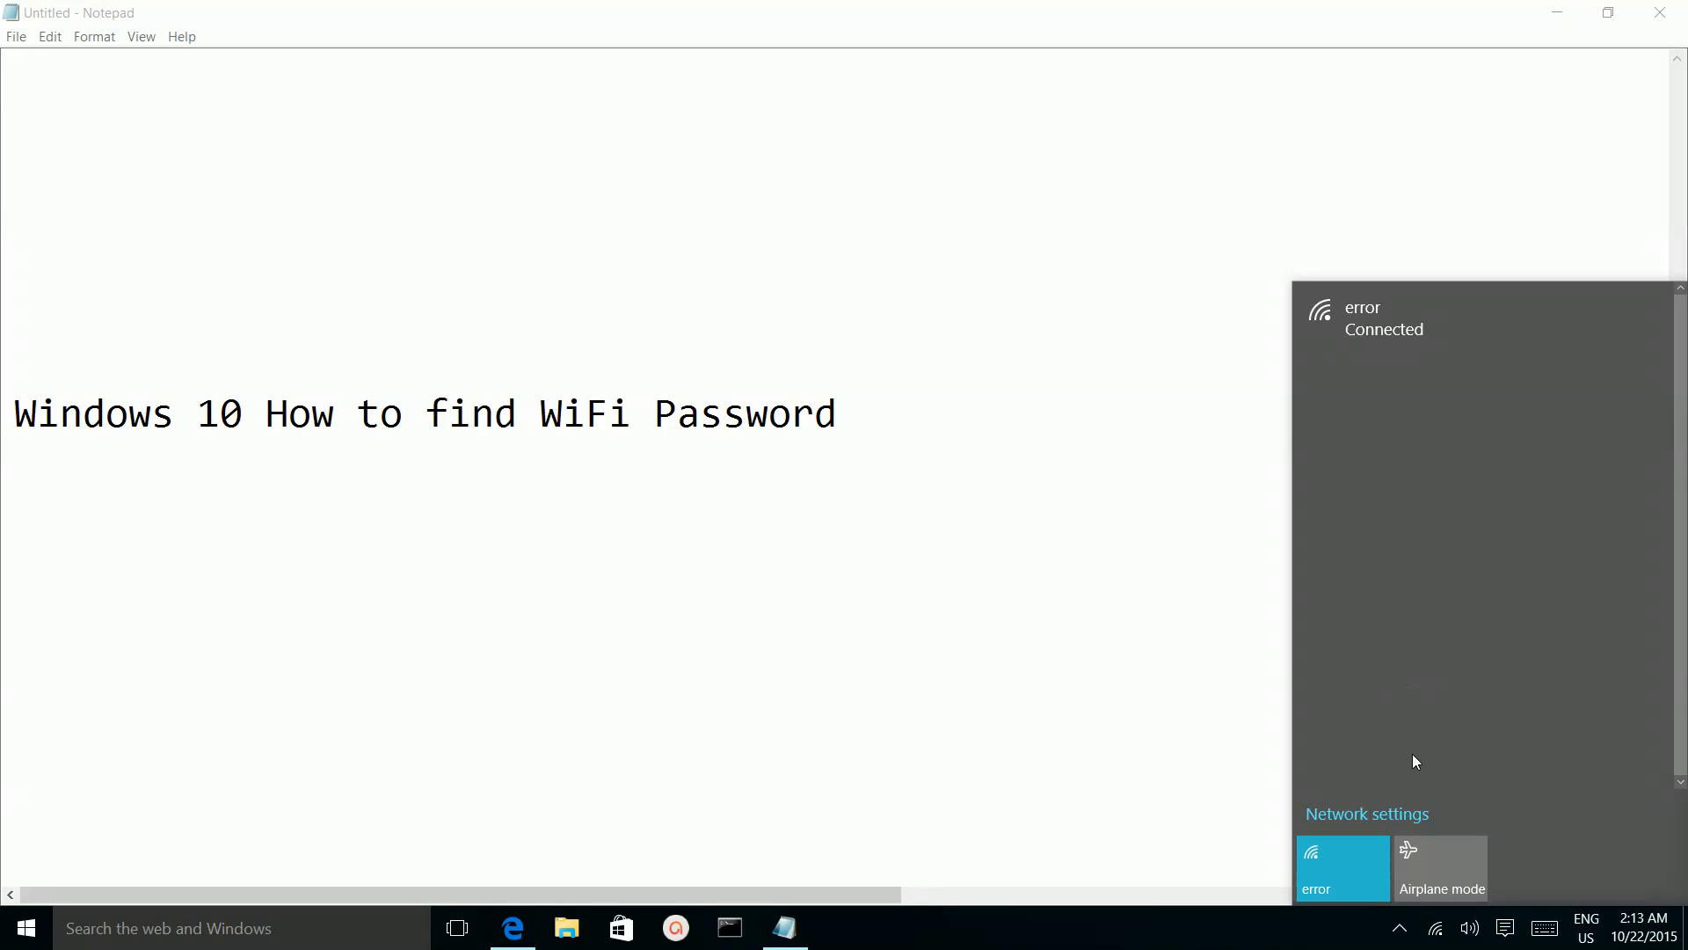
mouse_move(1370, 822)
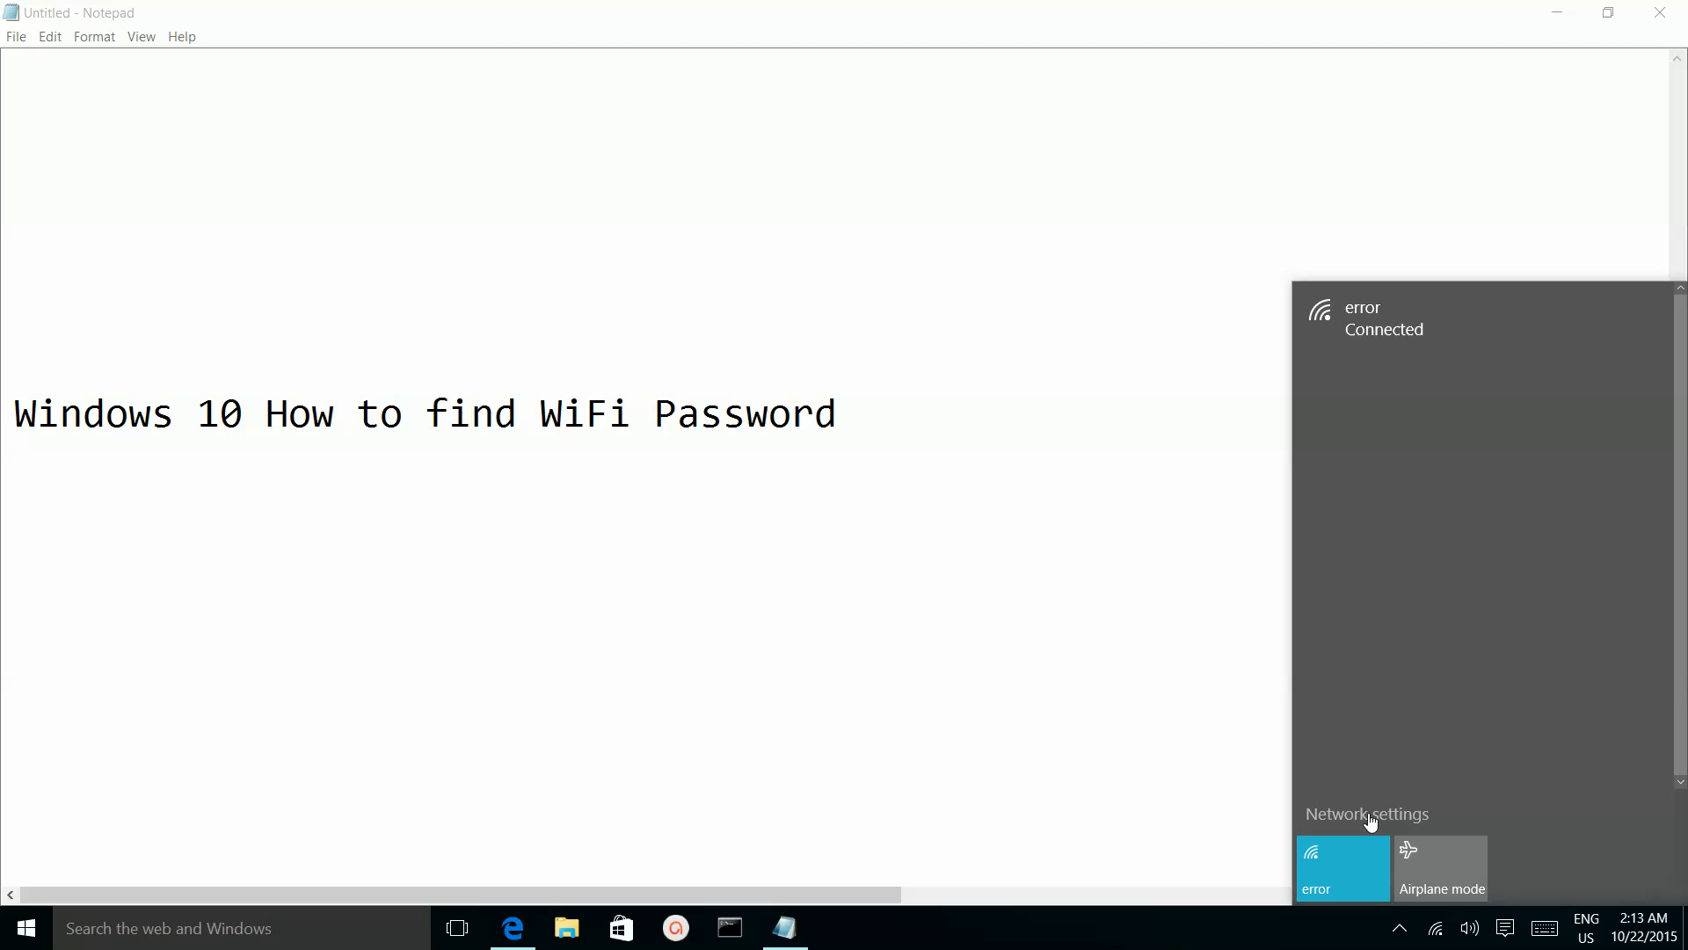
mouse_move(1391, 823)
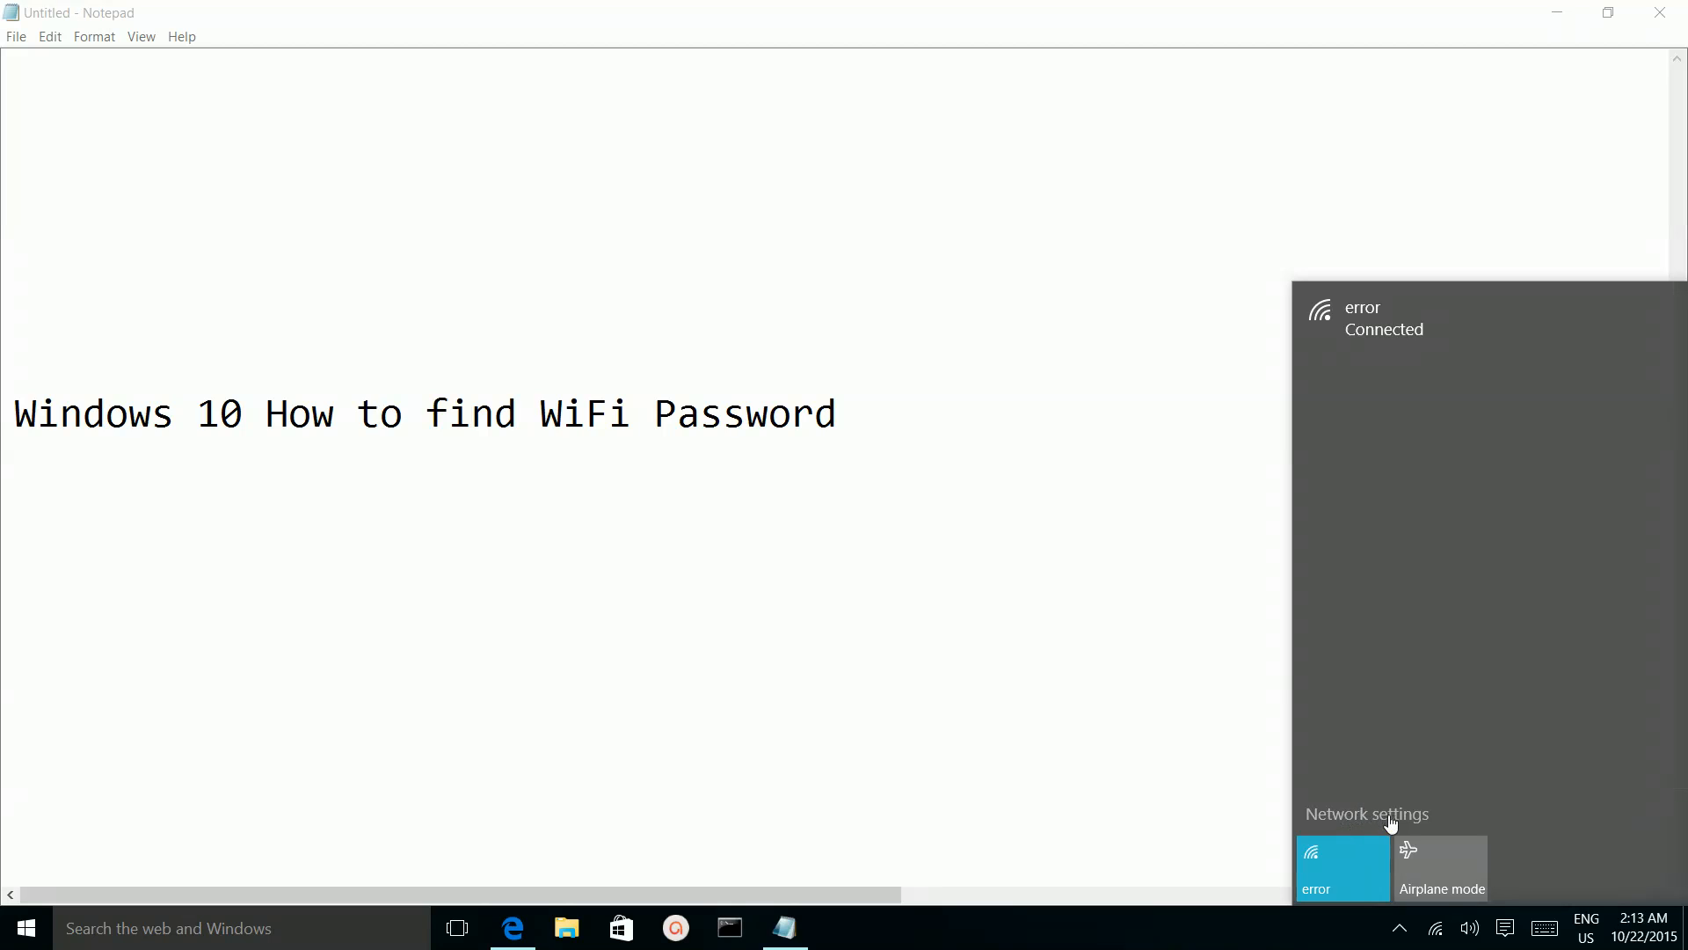
mouse_move(1369, 822)
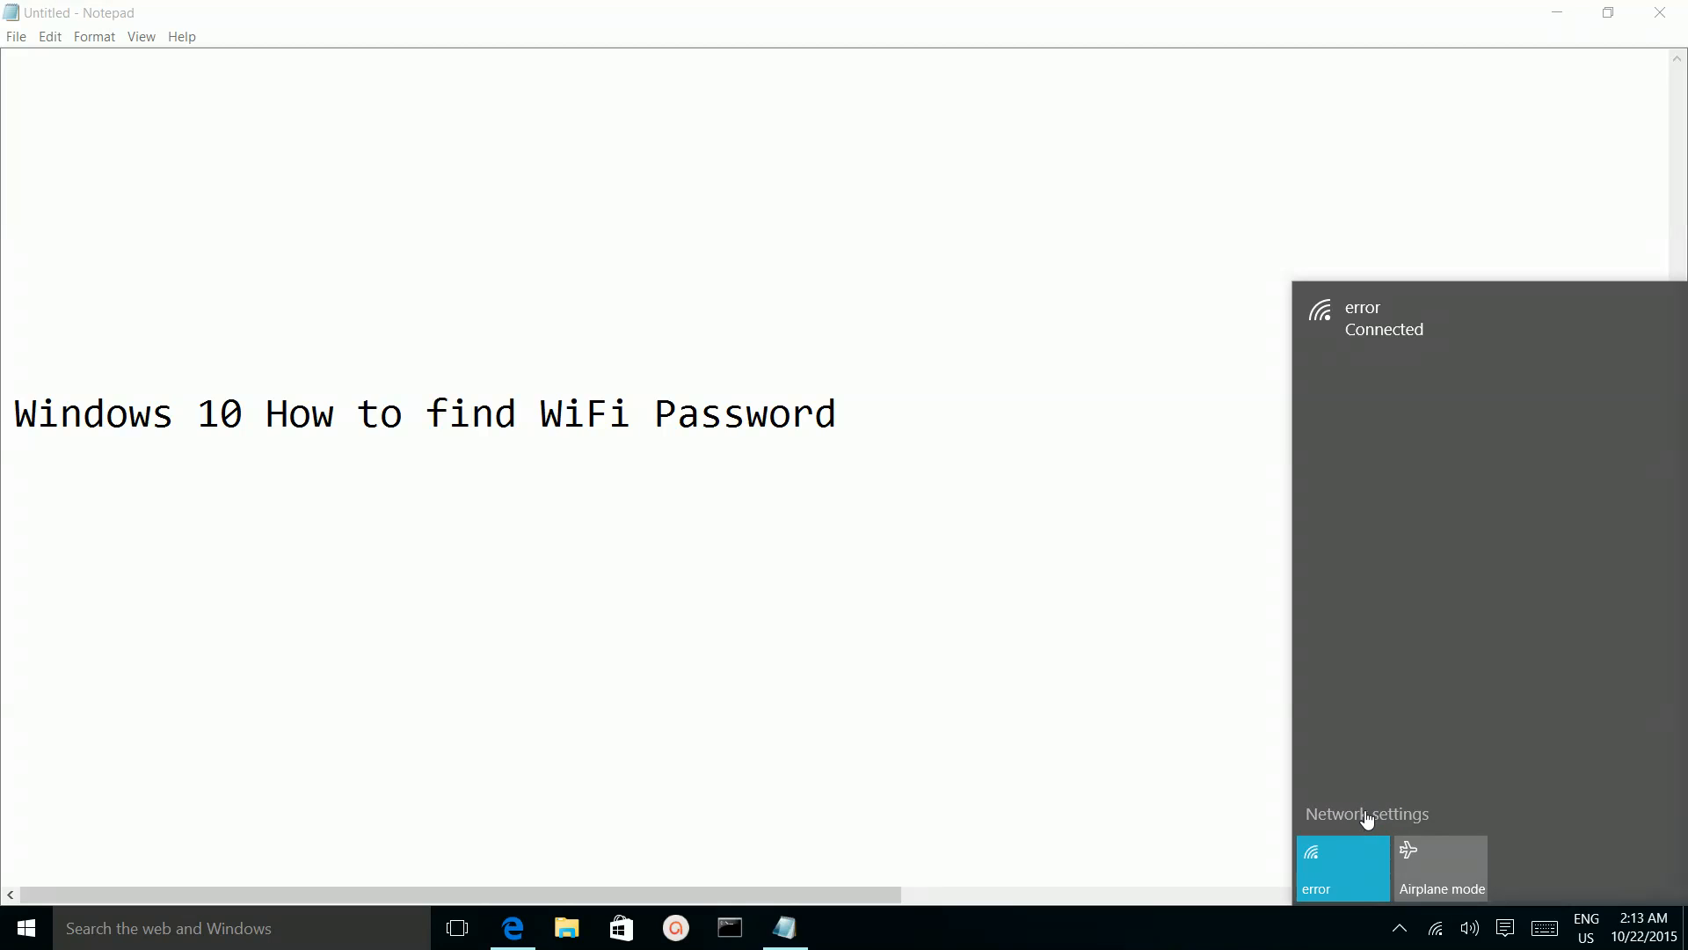
Step: Go to the Settings Network & Internet Wi-Fi page showing 'error' connected
click(1367, 814)
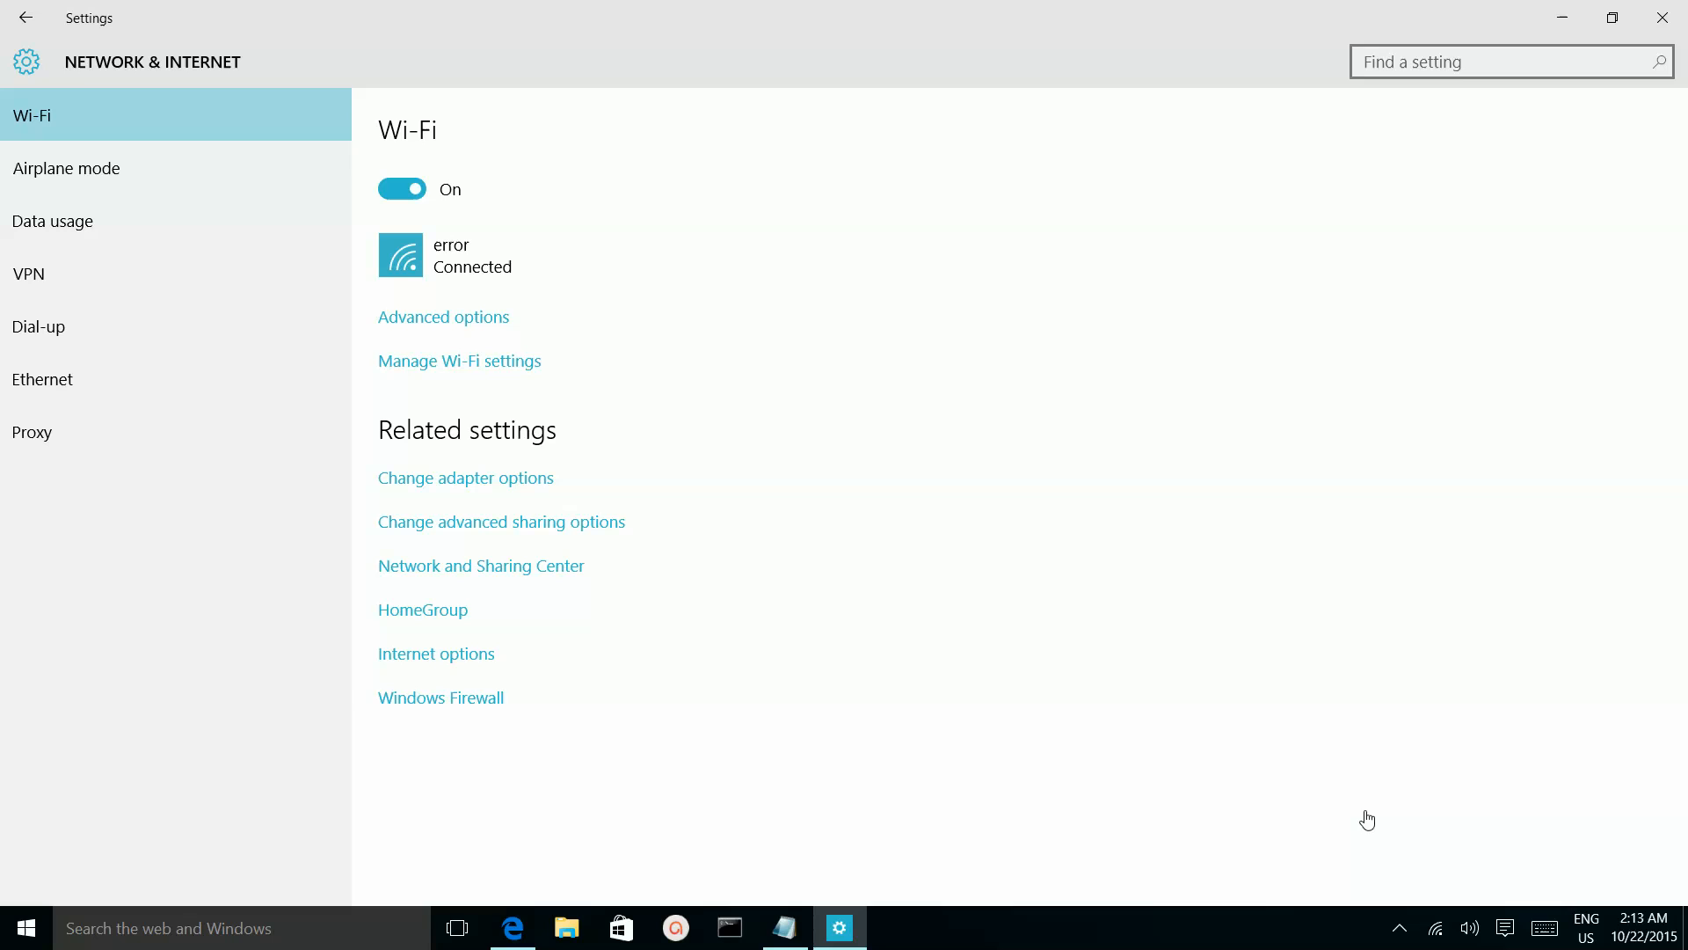
mouse_move(521, 243)
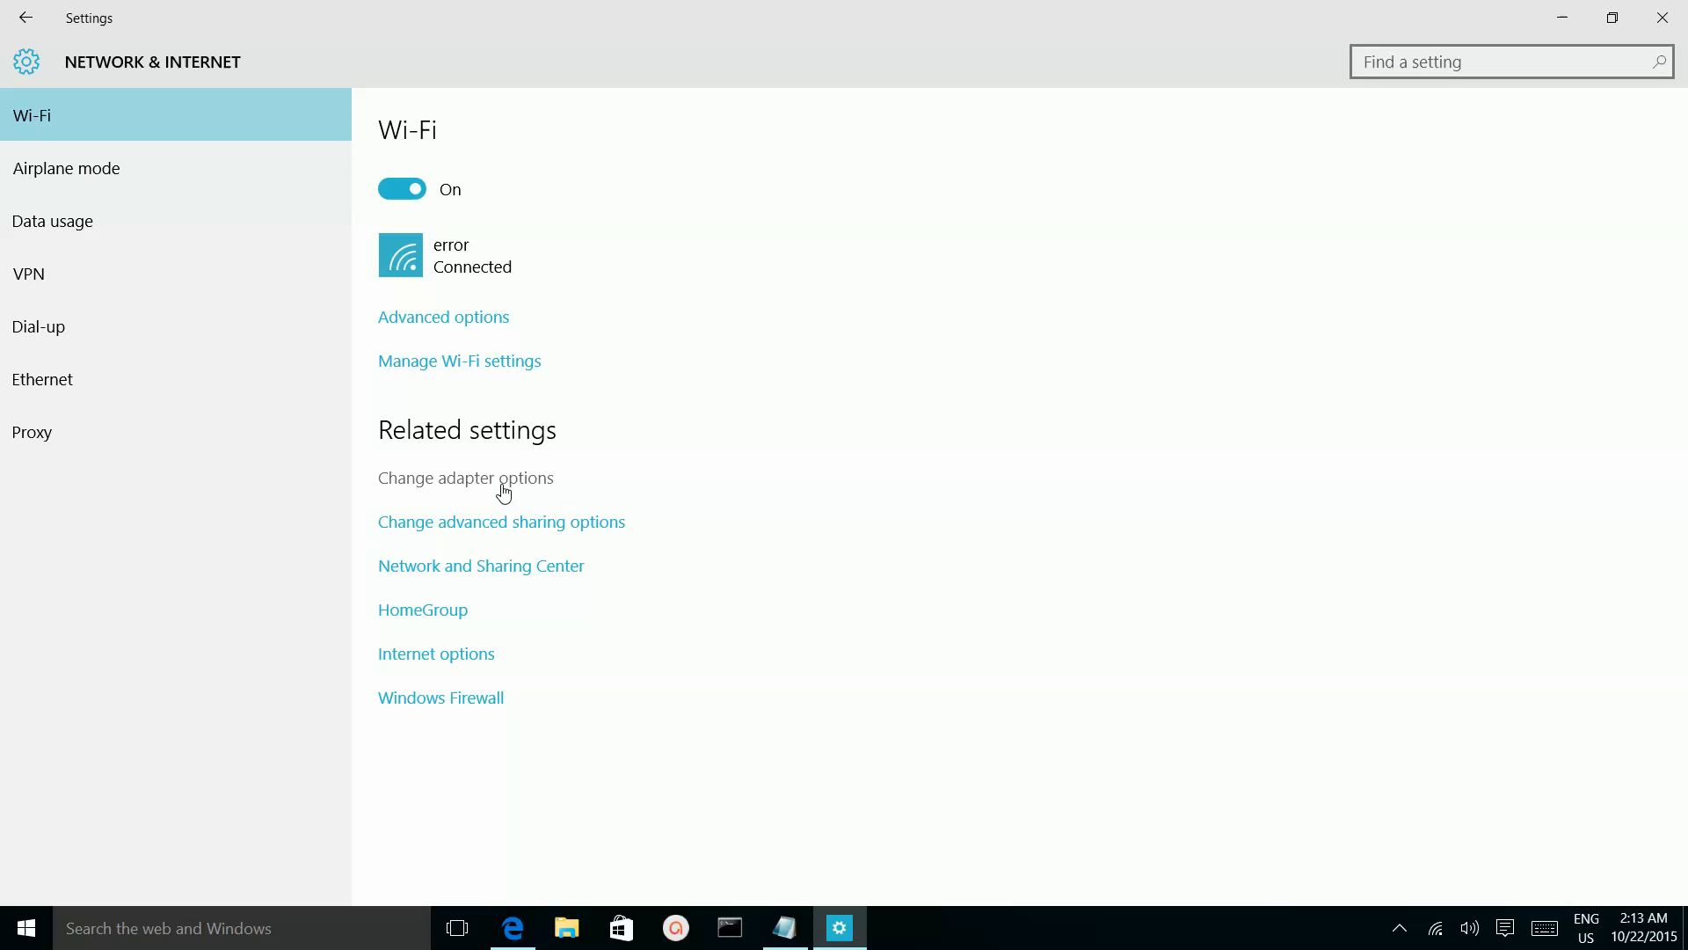
mouse_move(441, 490)
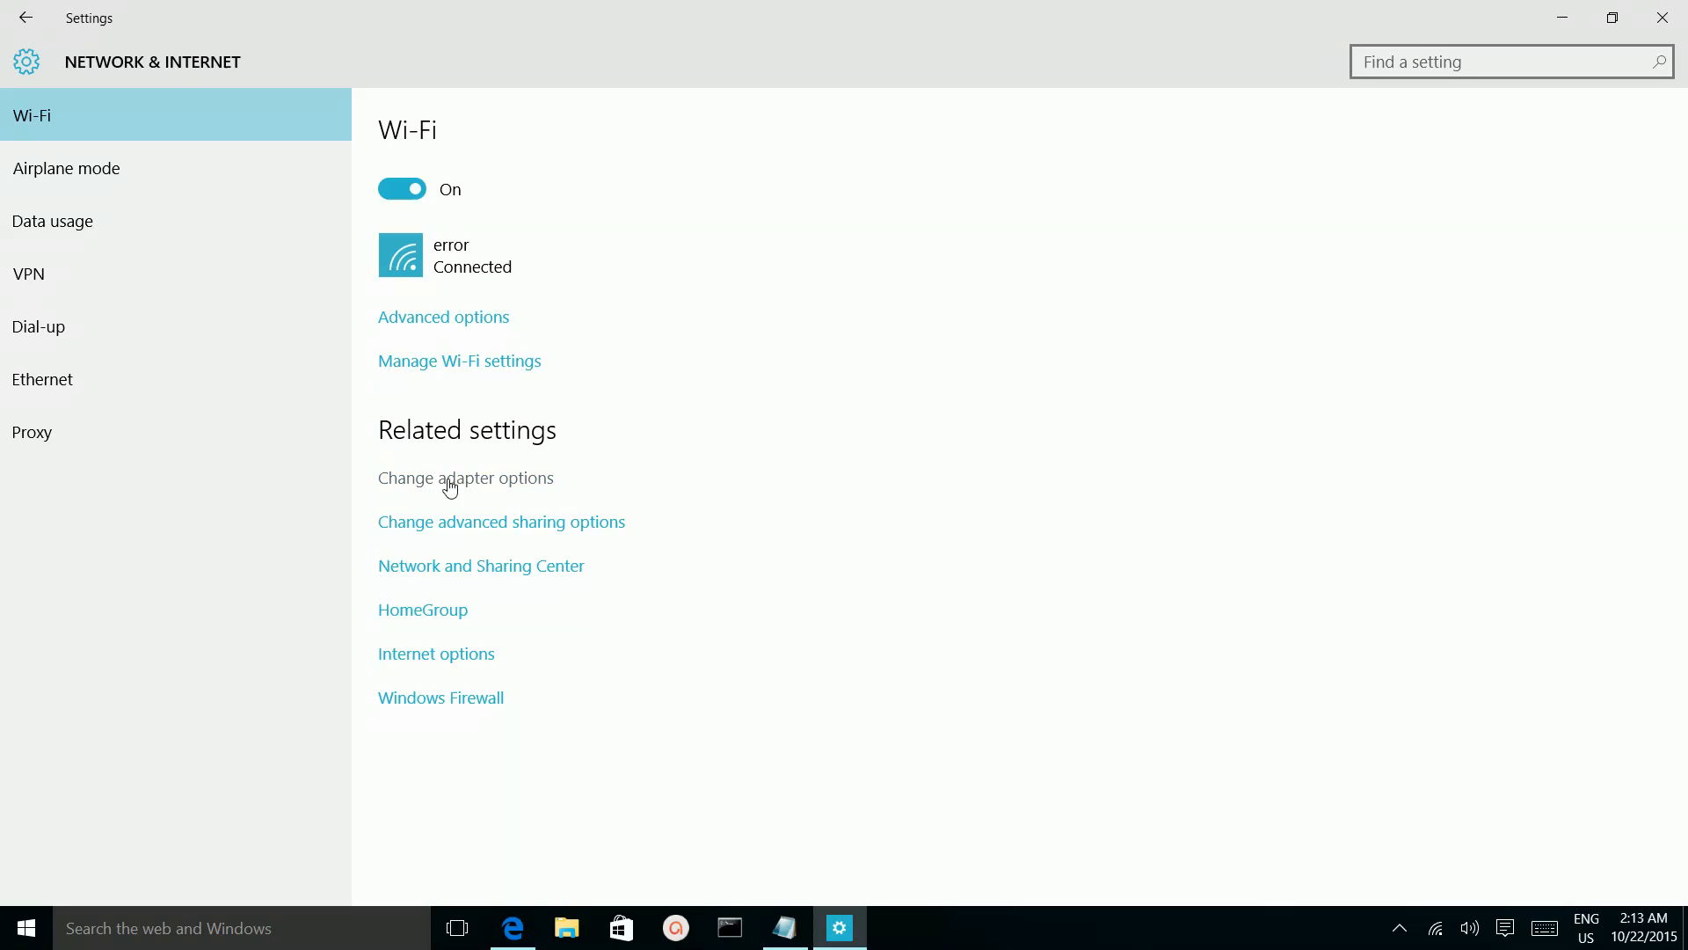
Step: Bring up the Network Connections list with the Ethernet and Wi-Fi adapters
click(464, 477)
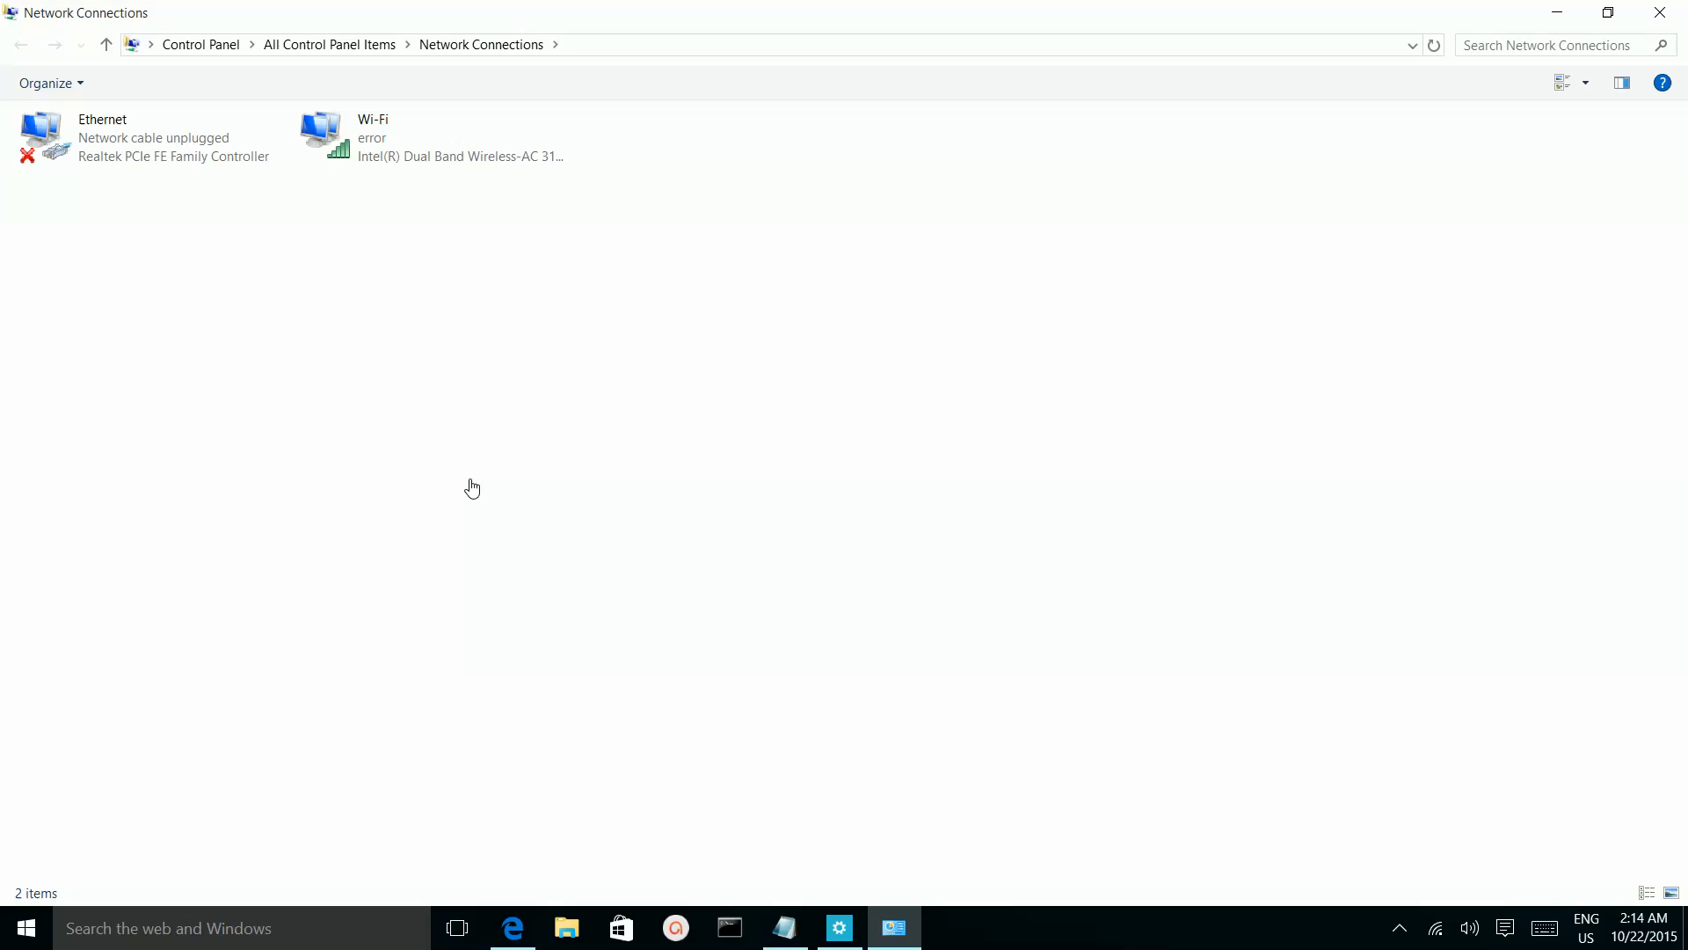
mouse_move(605, 232)
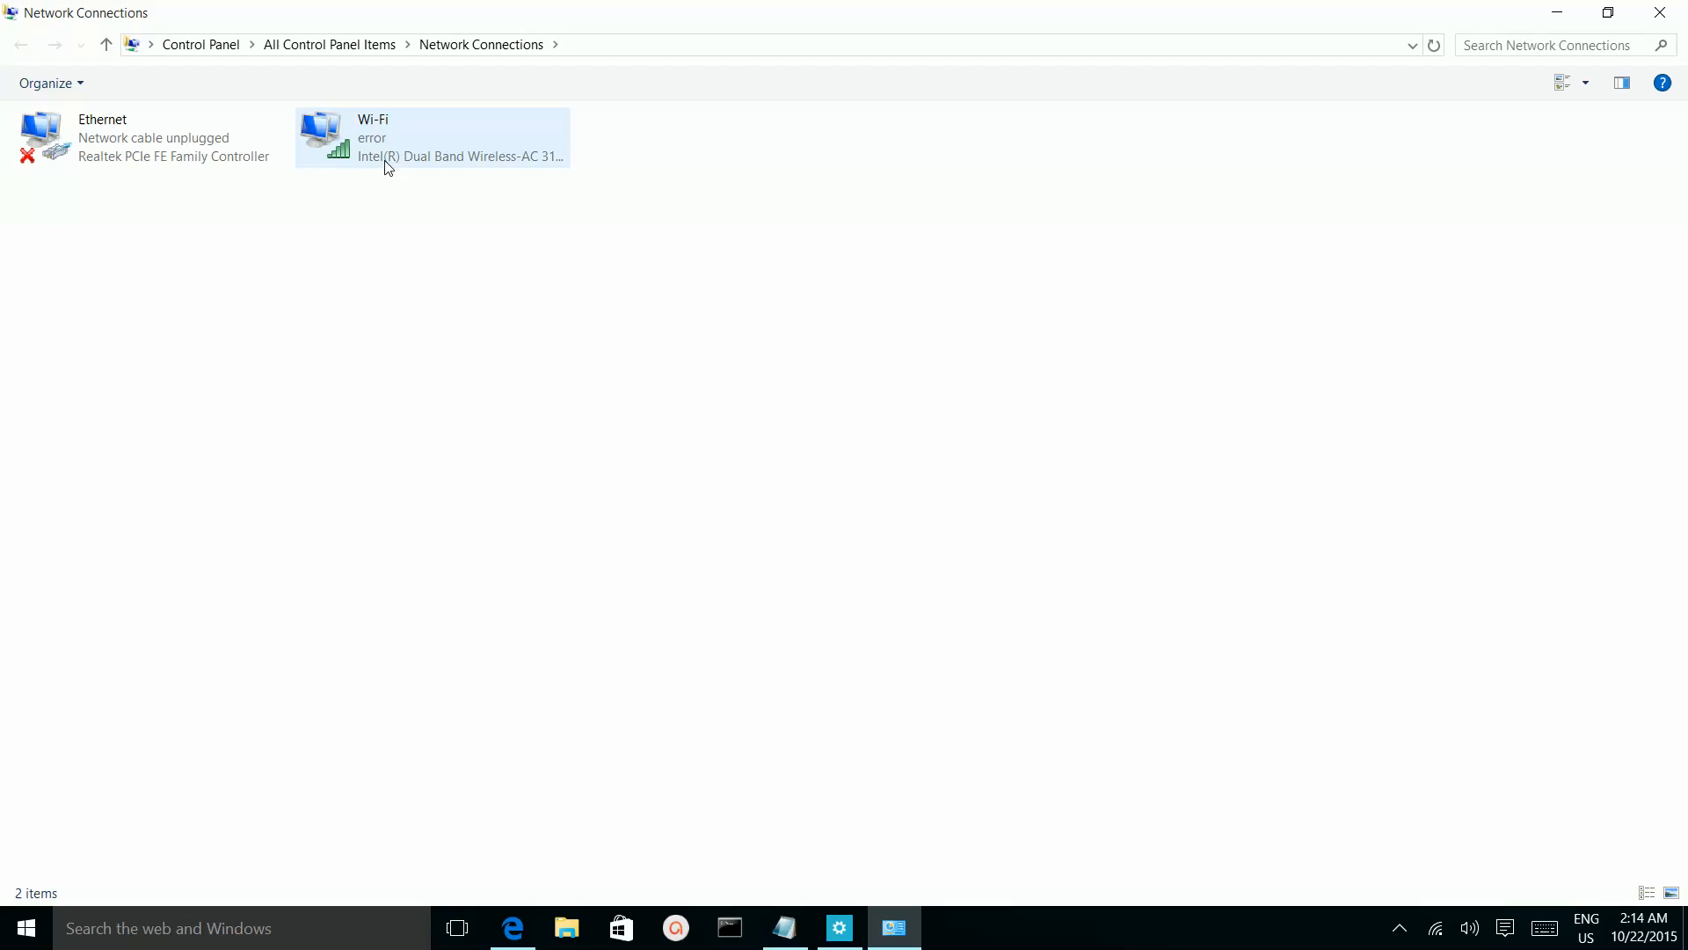
mouse_move(422, 127)
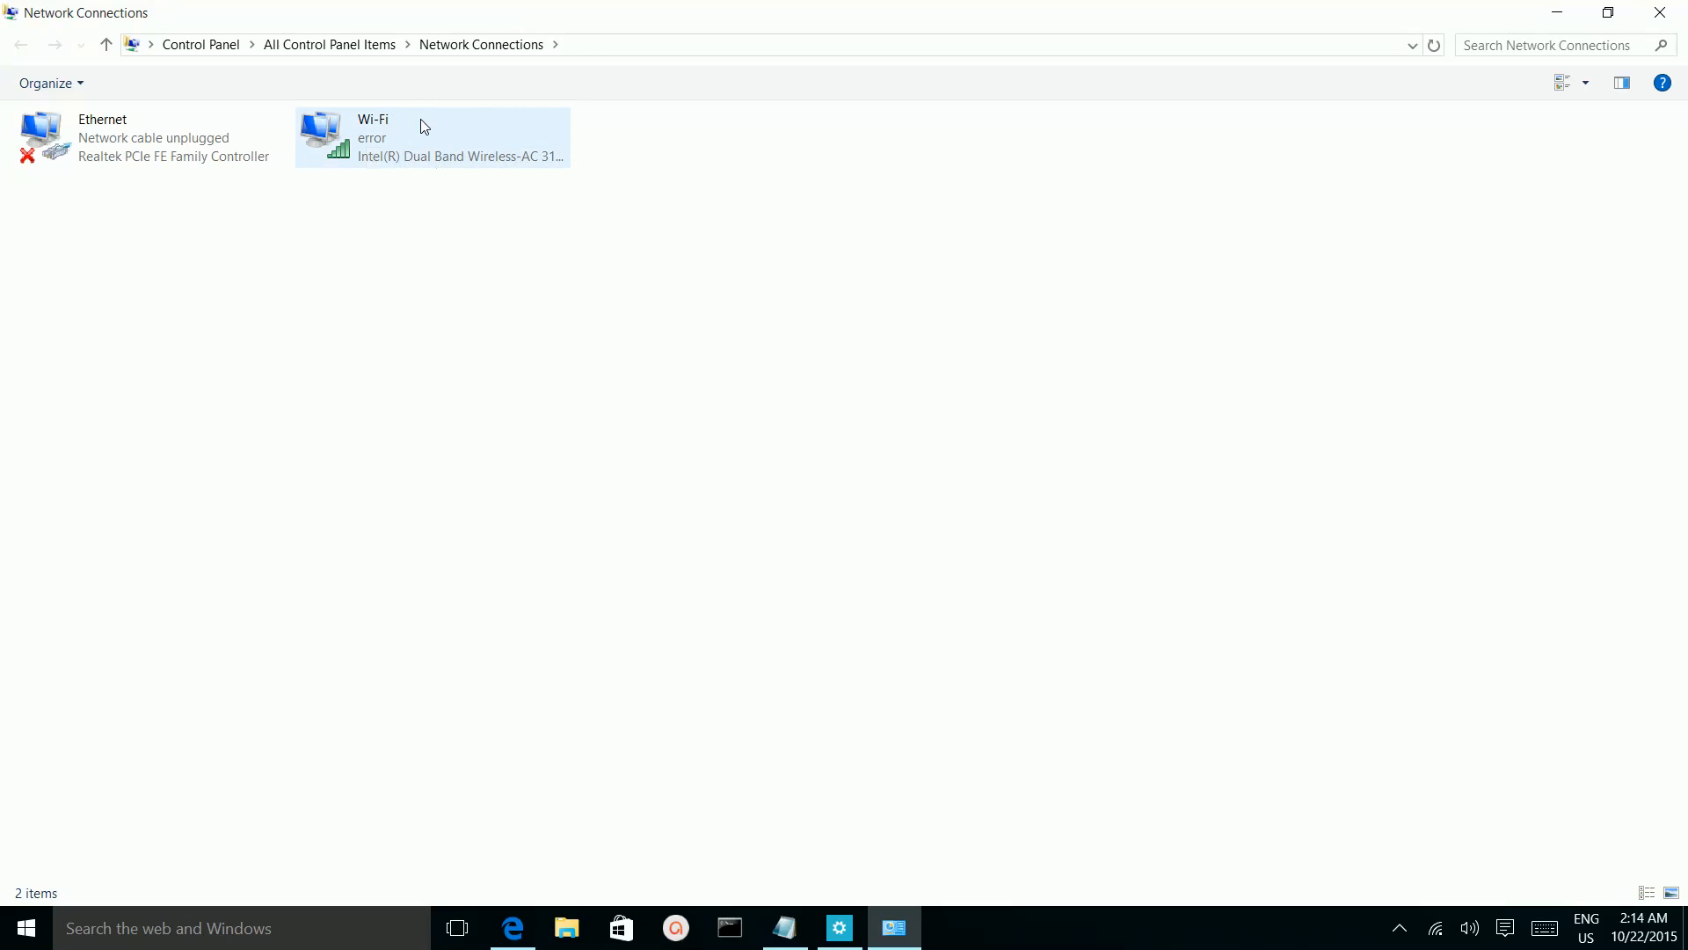
mouse_move(382, 162)
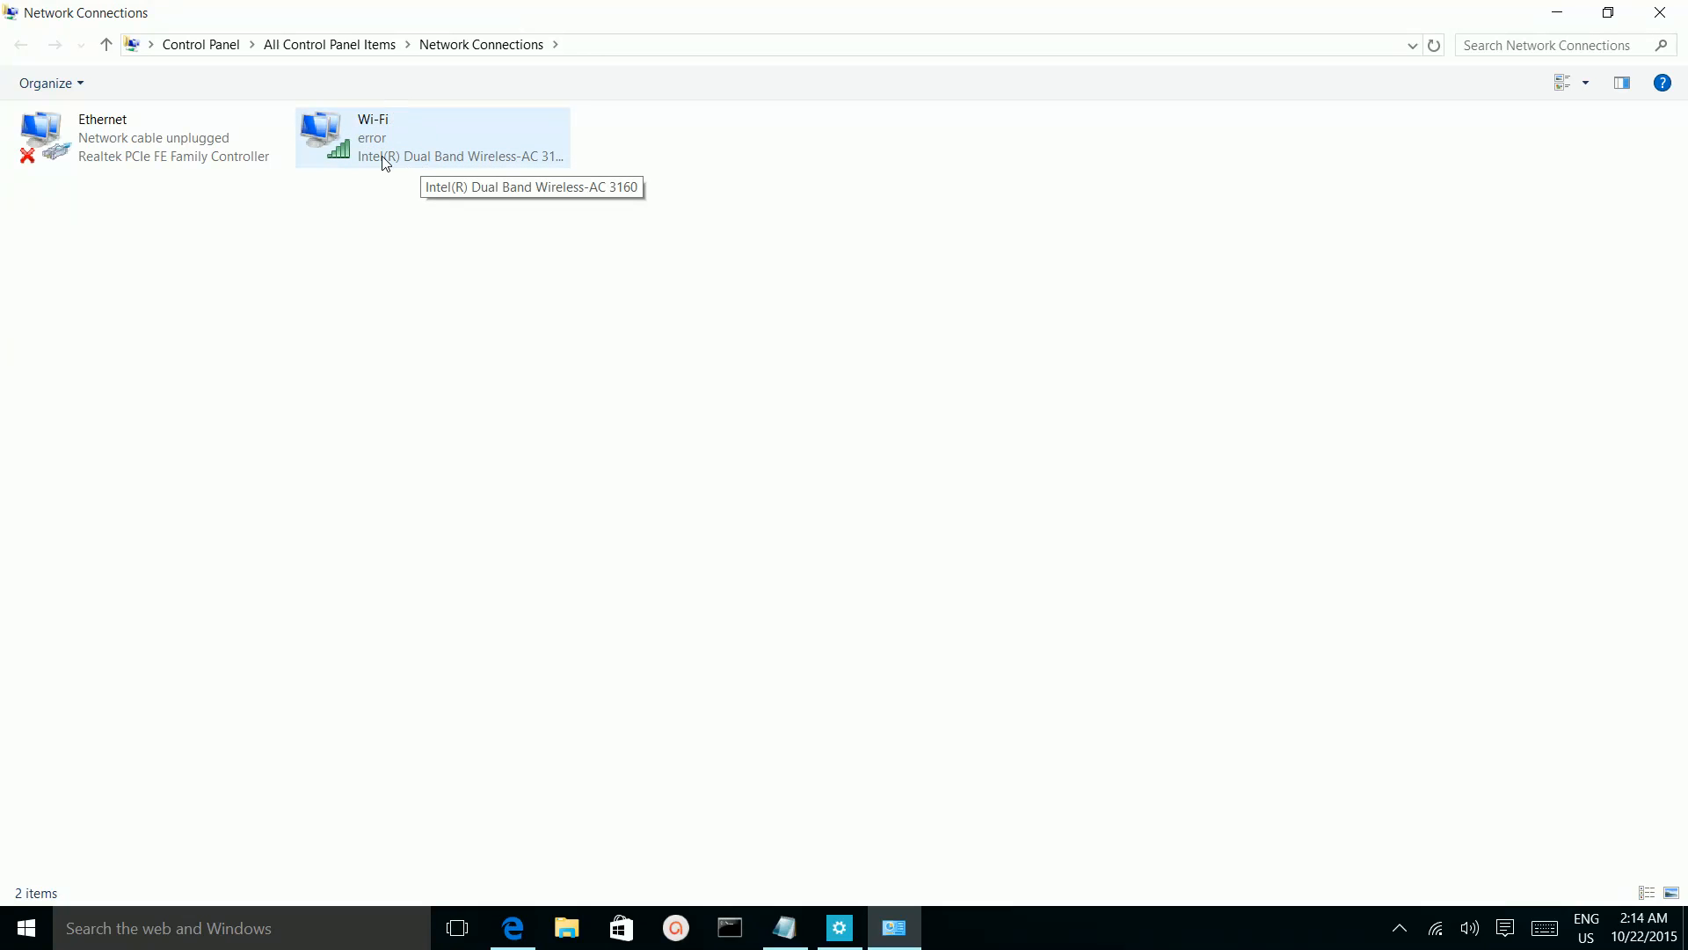
mouse_move(365, 148)
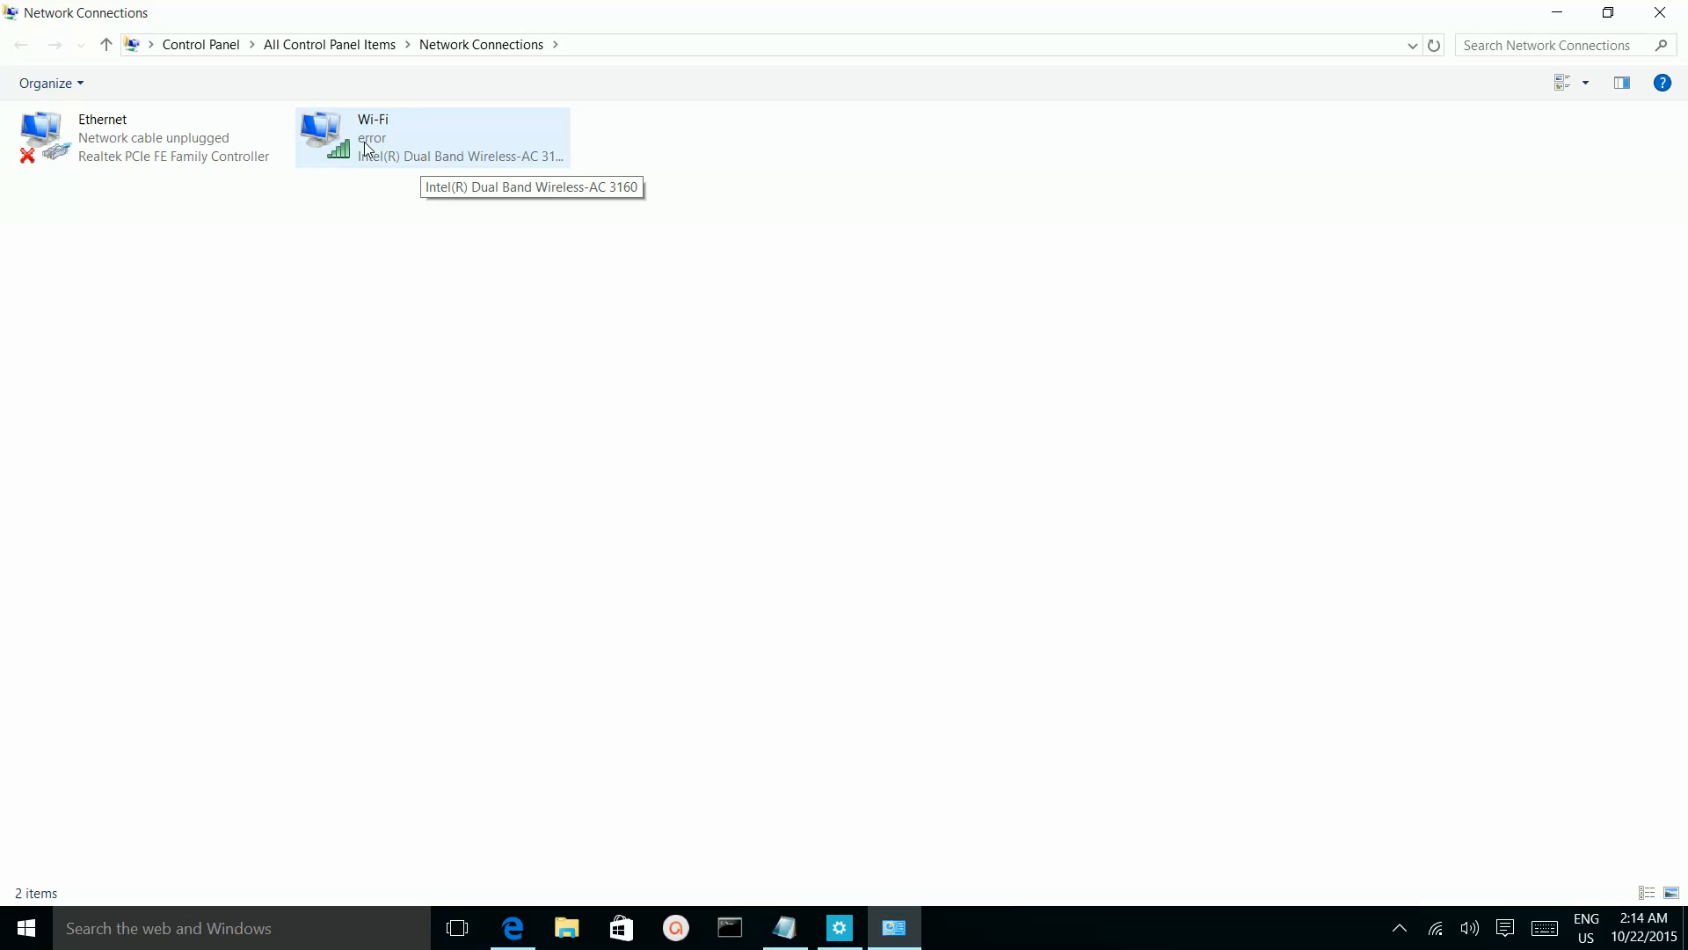
mouse_move(409, 156)
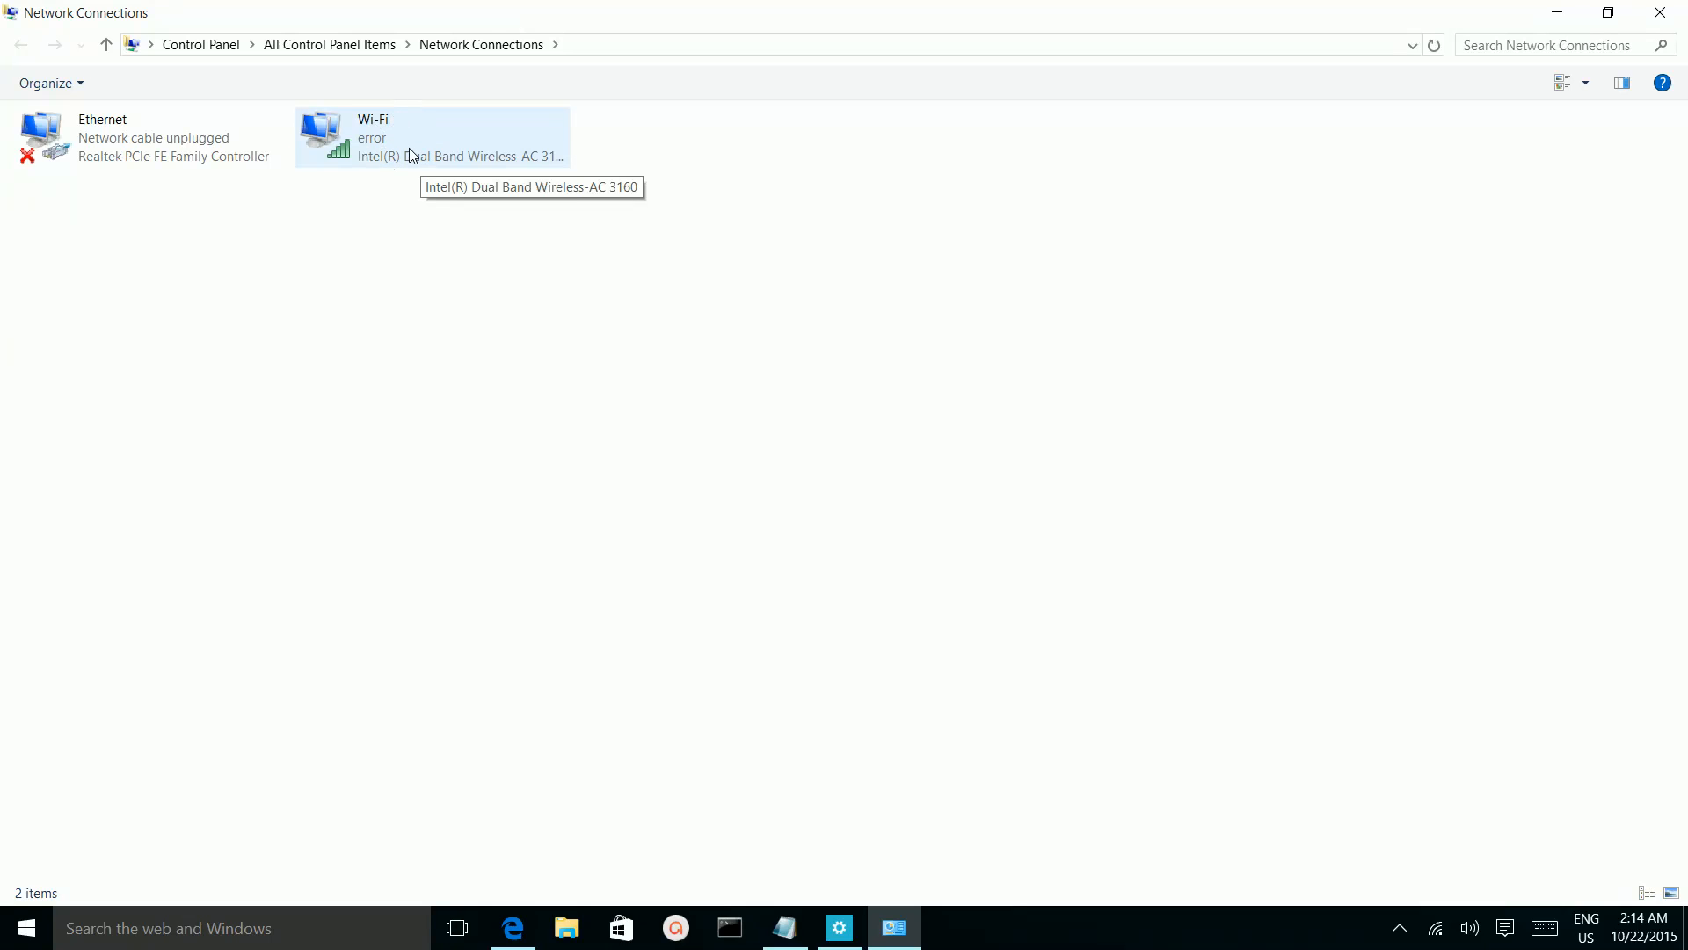
mouse_move(411, 121)
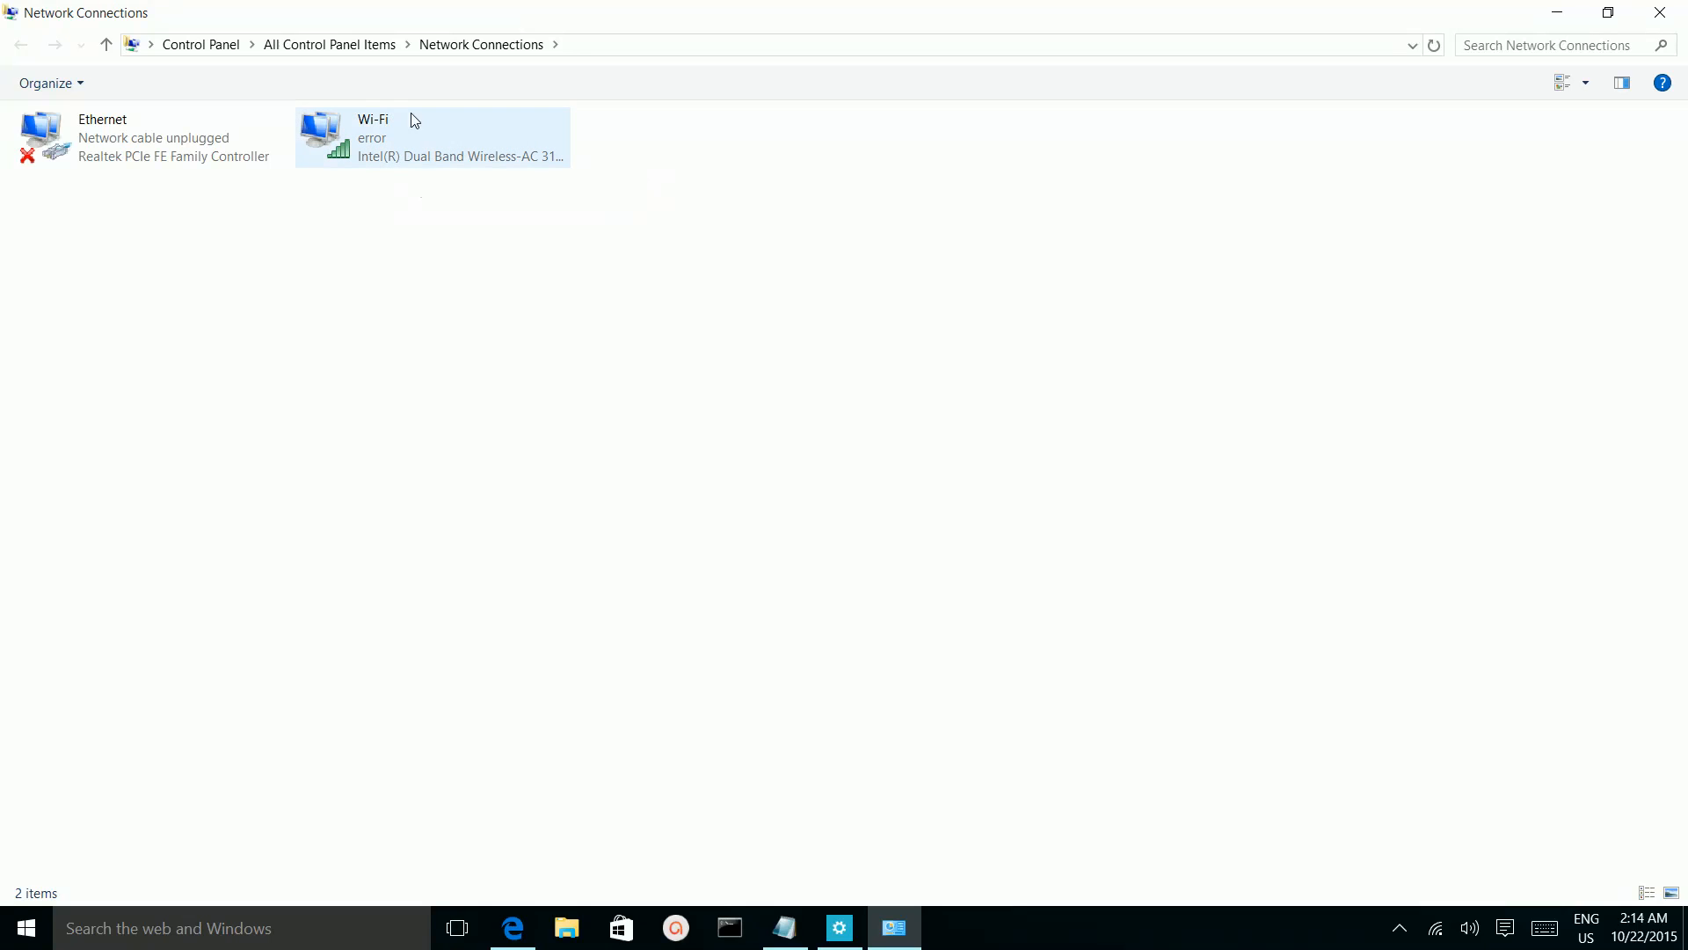
mouse_move(405, 155)
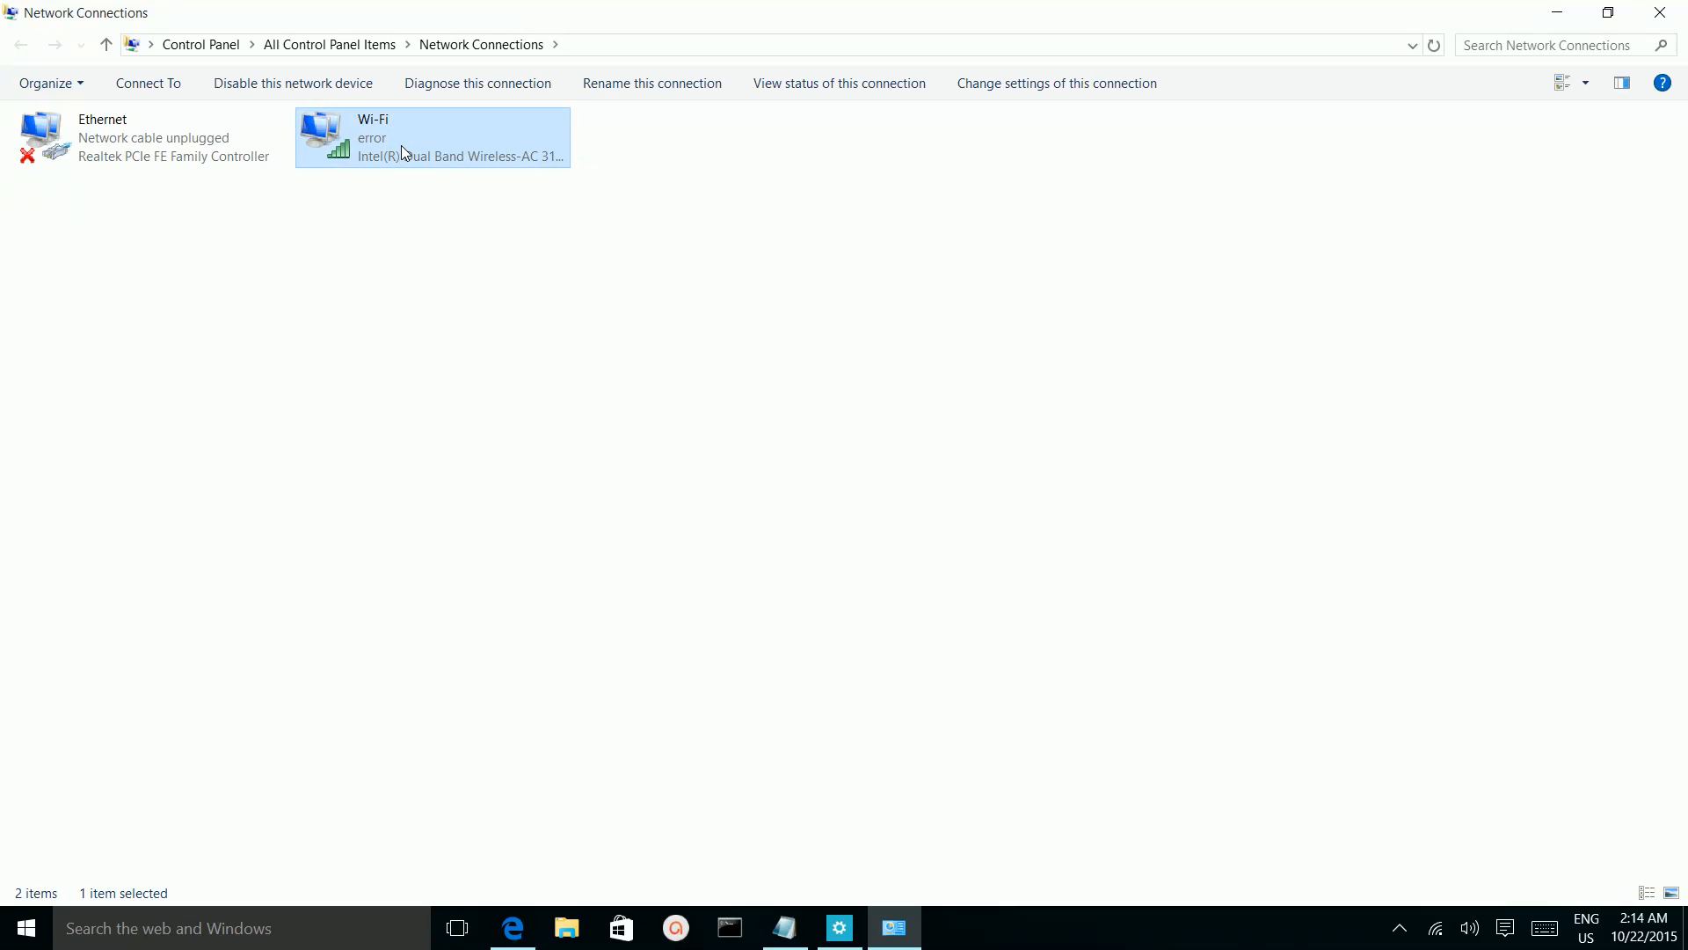
mouse_move(779, 108)
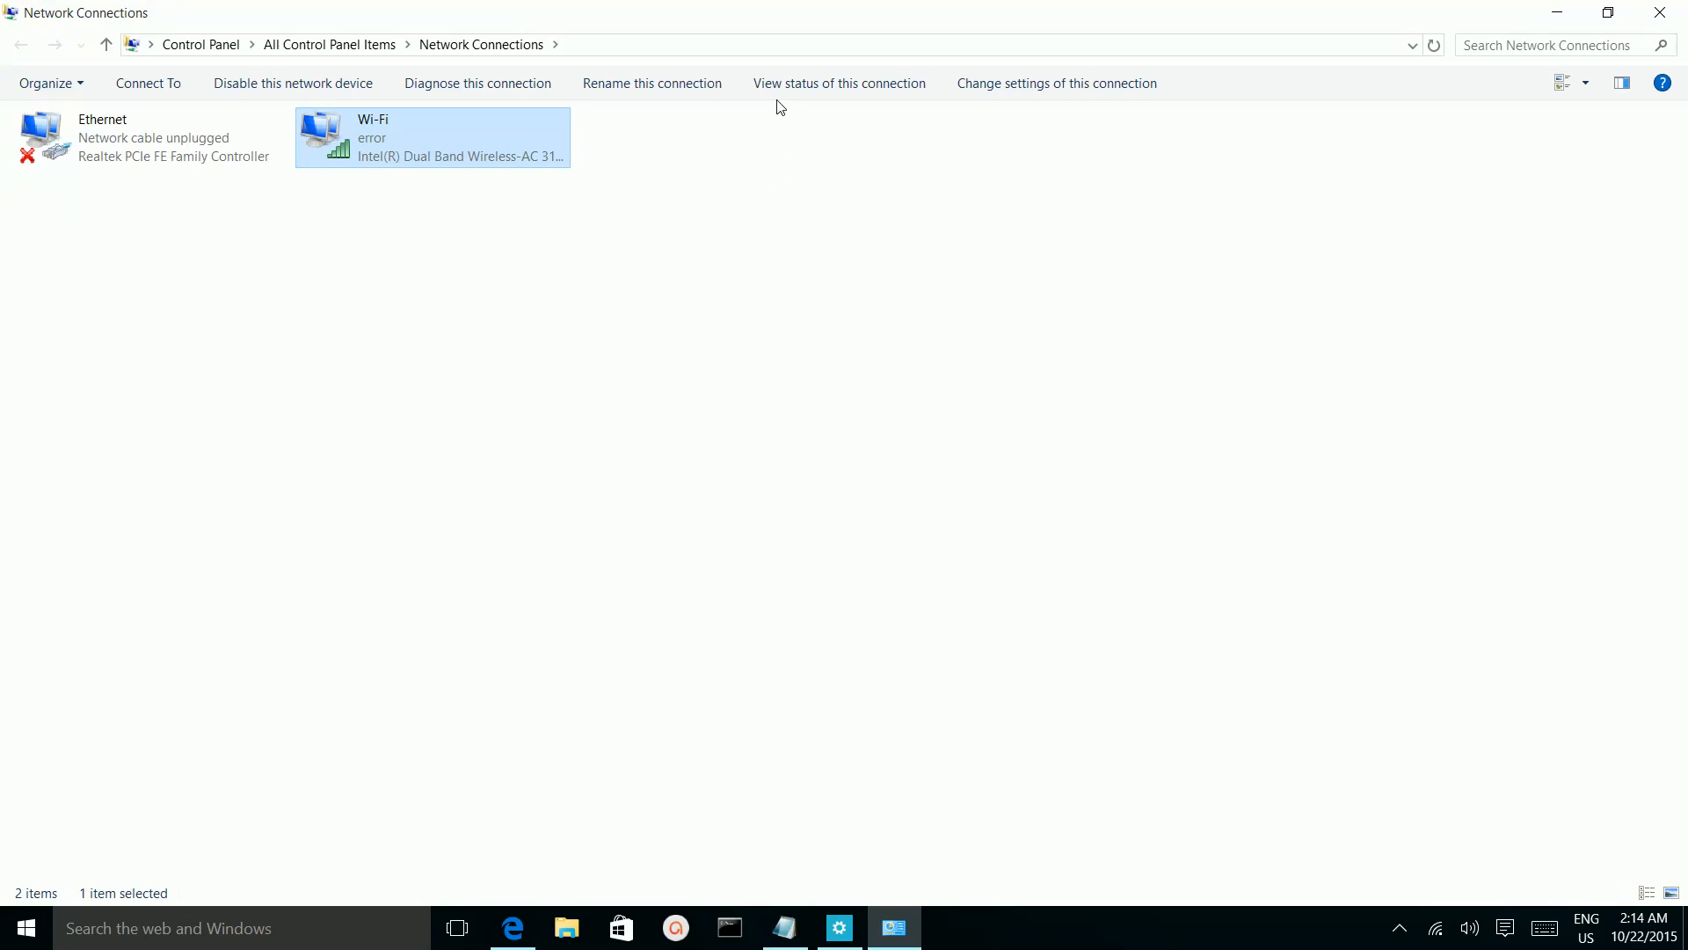
mouse_move(839, 83)
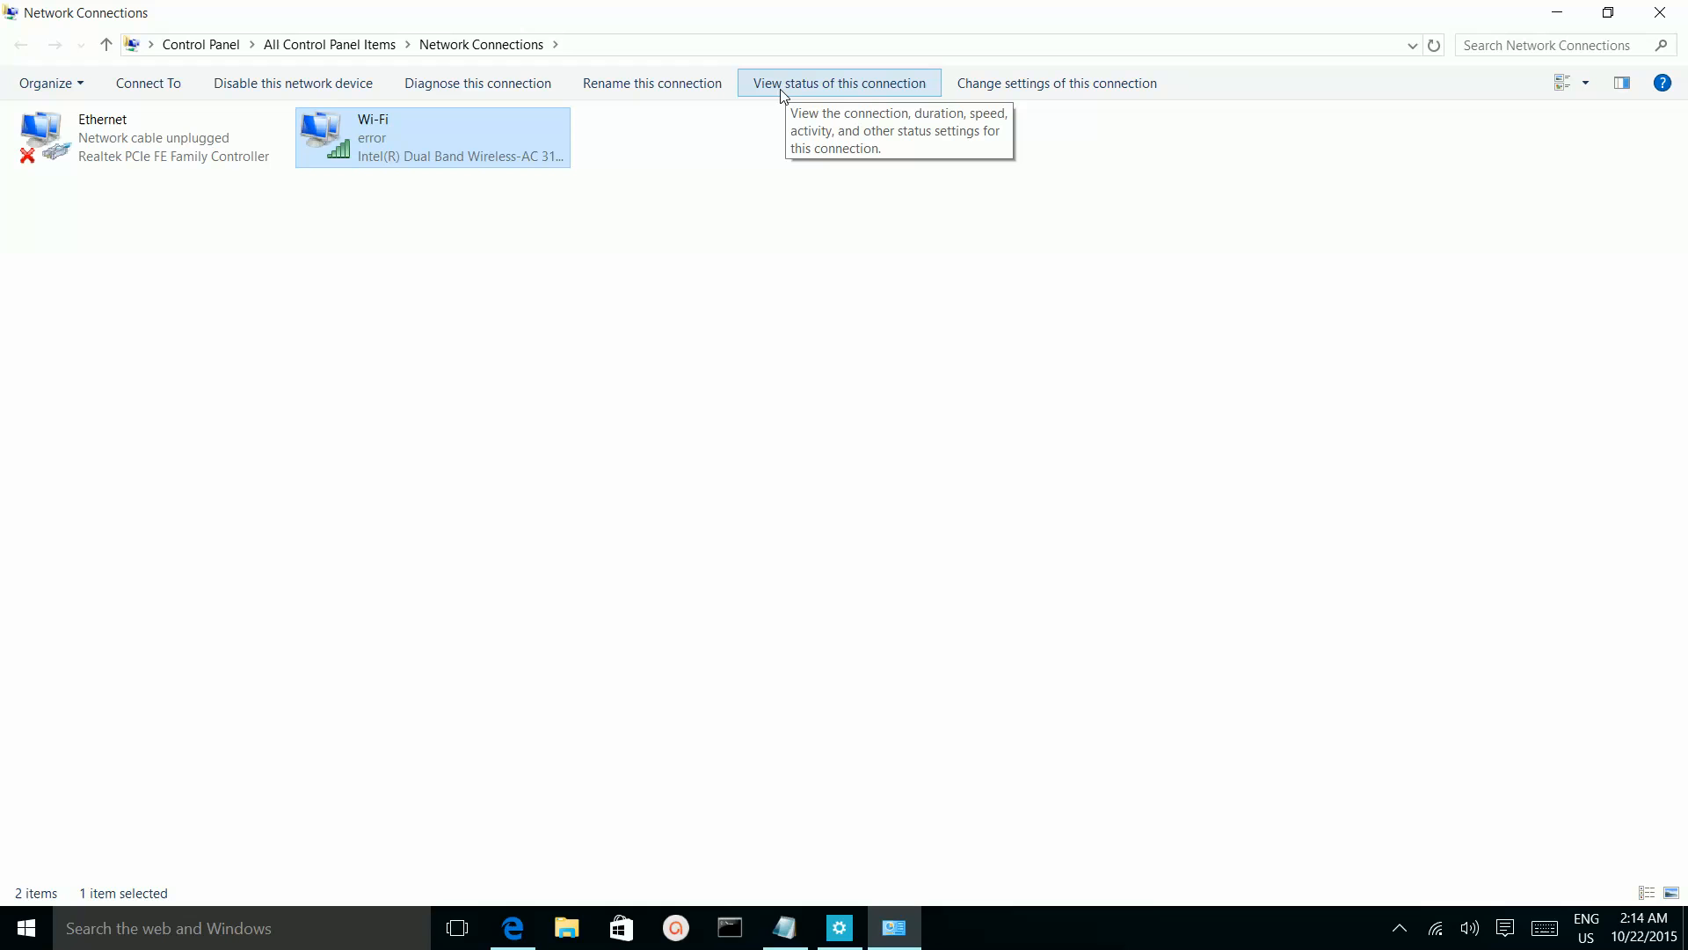
mouse_move(858, 90)
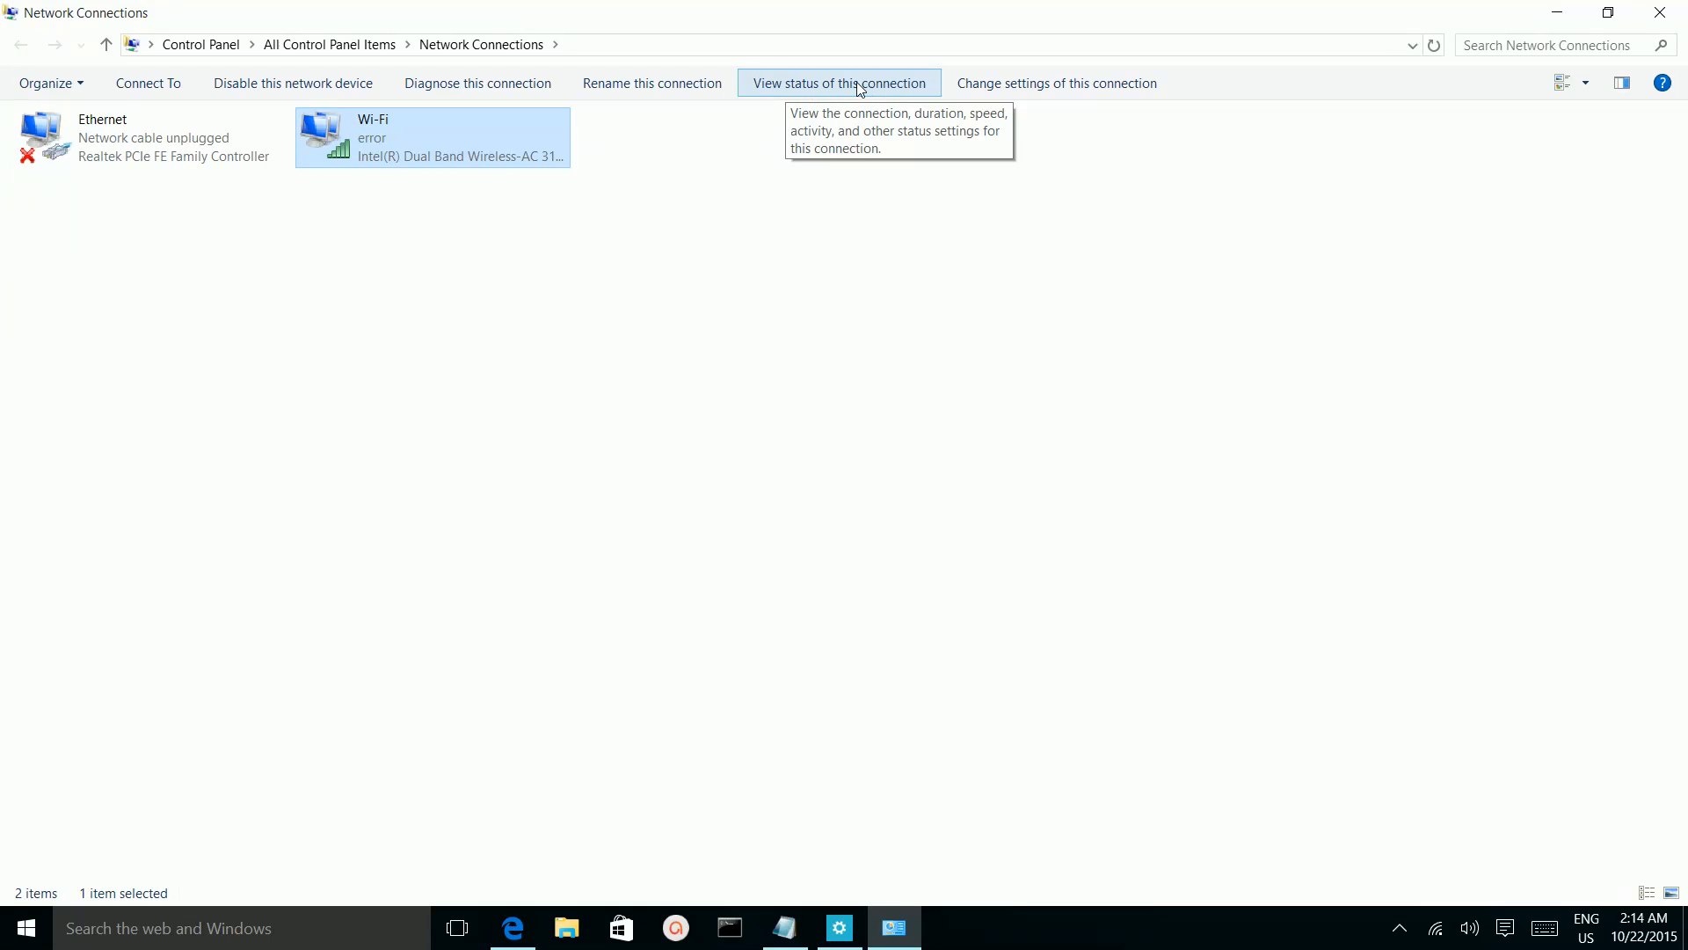
mouse_move(822, 89)
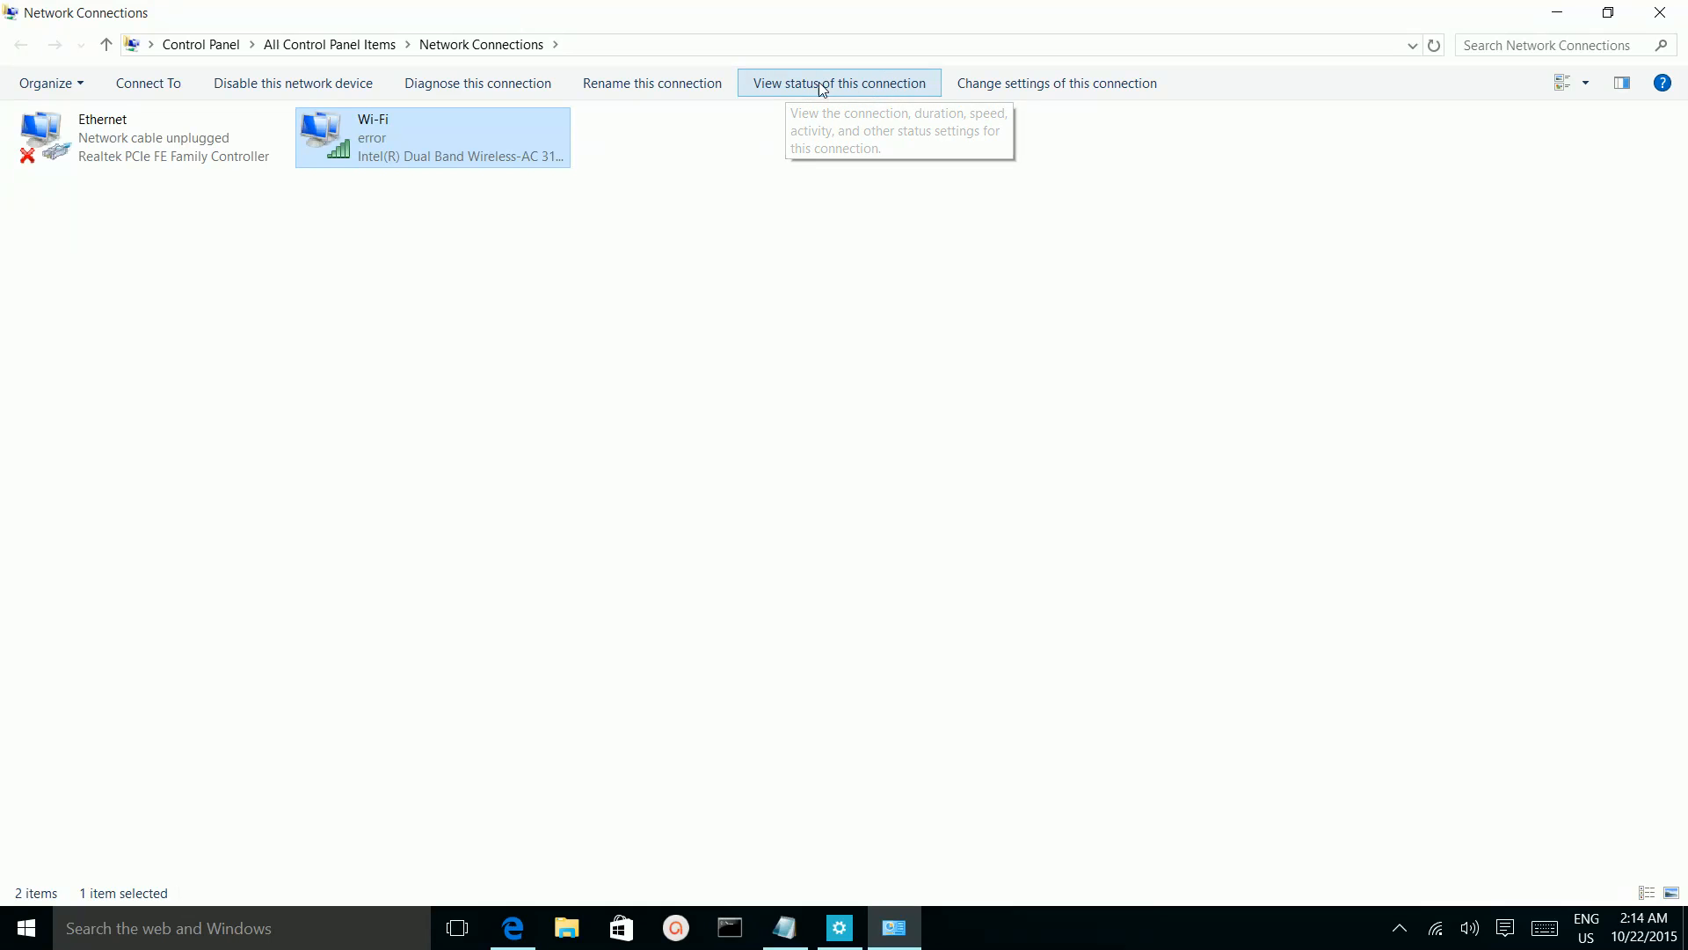
Step: View the Wi-Fi Status details for 'error': Internet connectivity at 150 Mbps
click(839, 82)
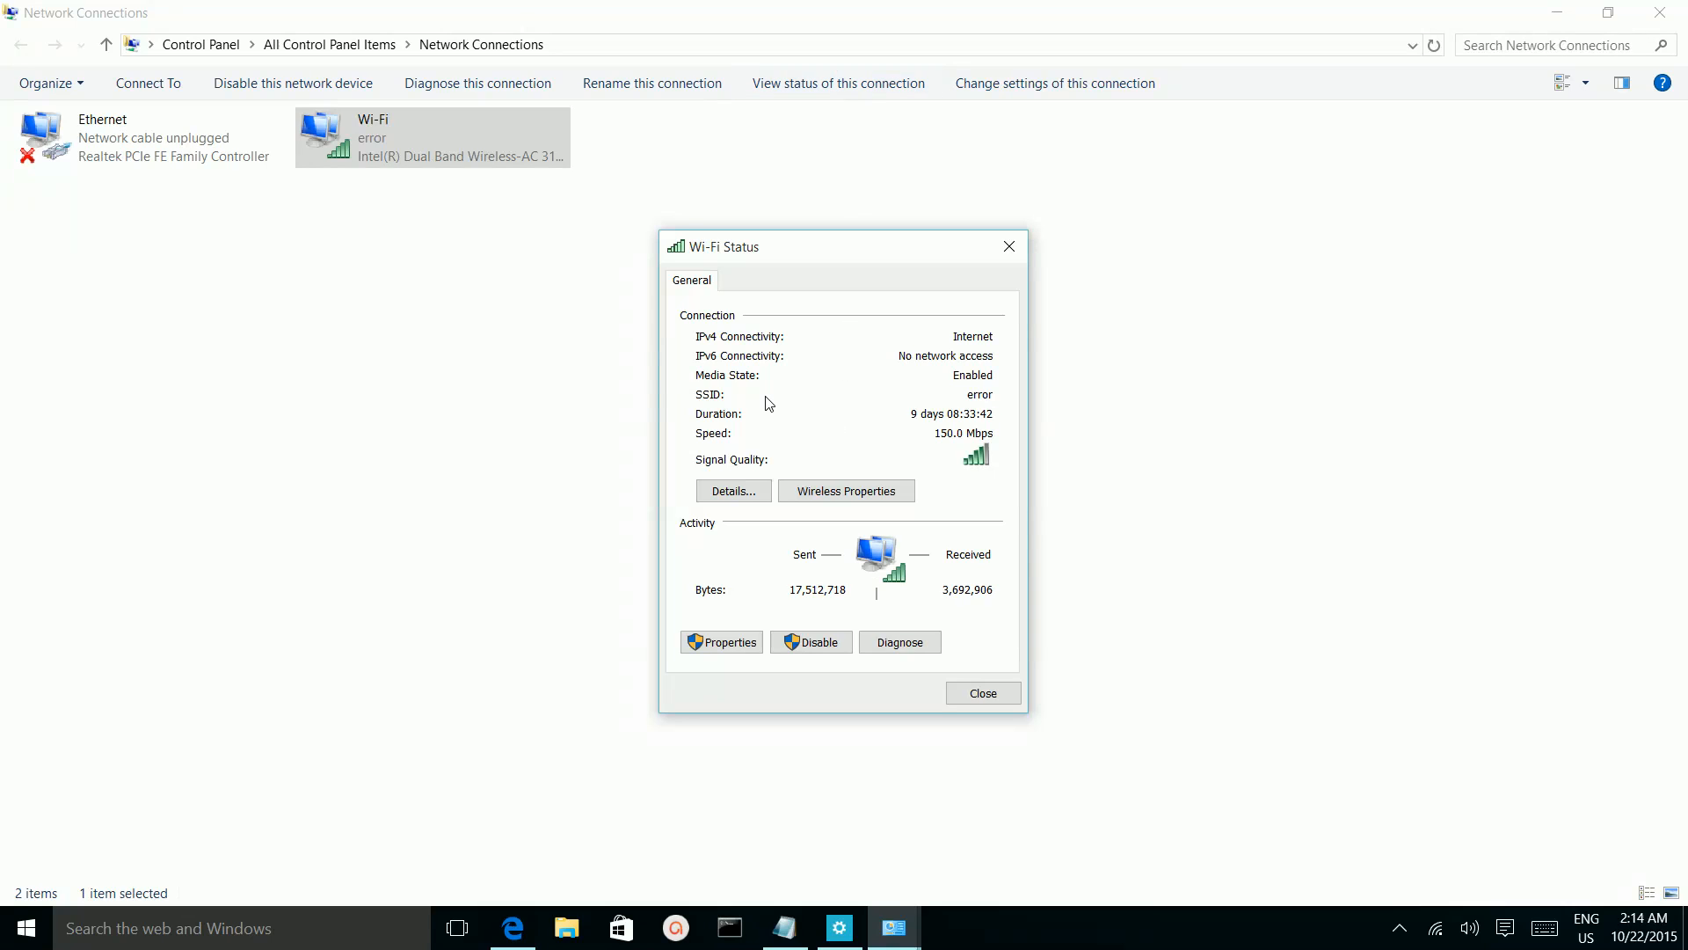
mouse_move(979, 468)
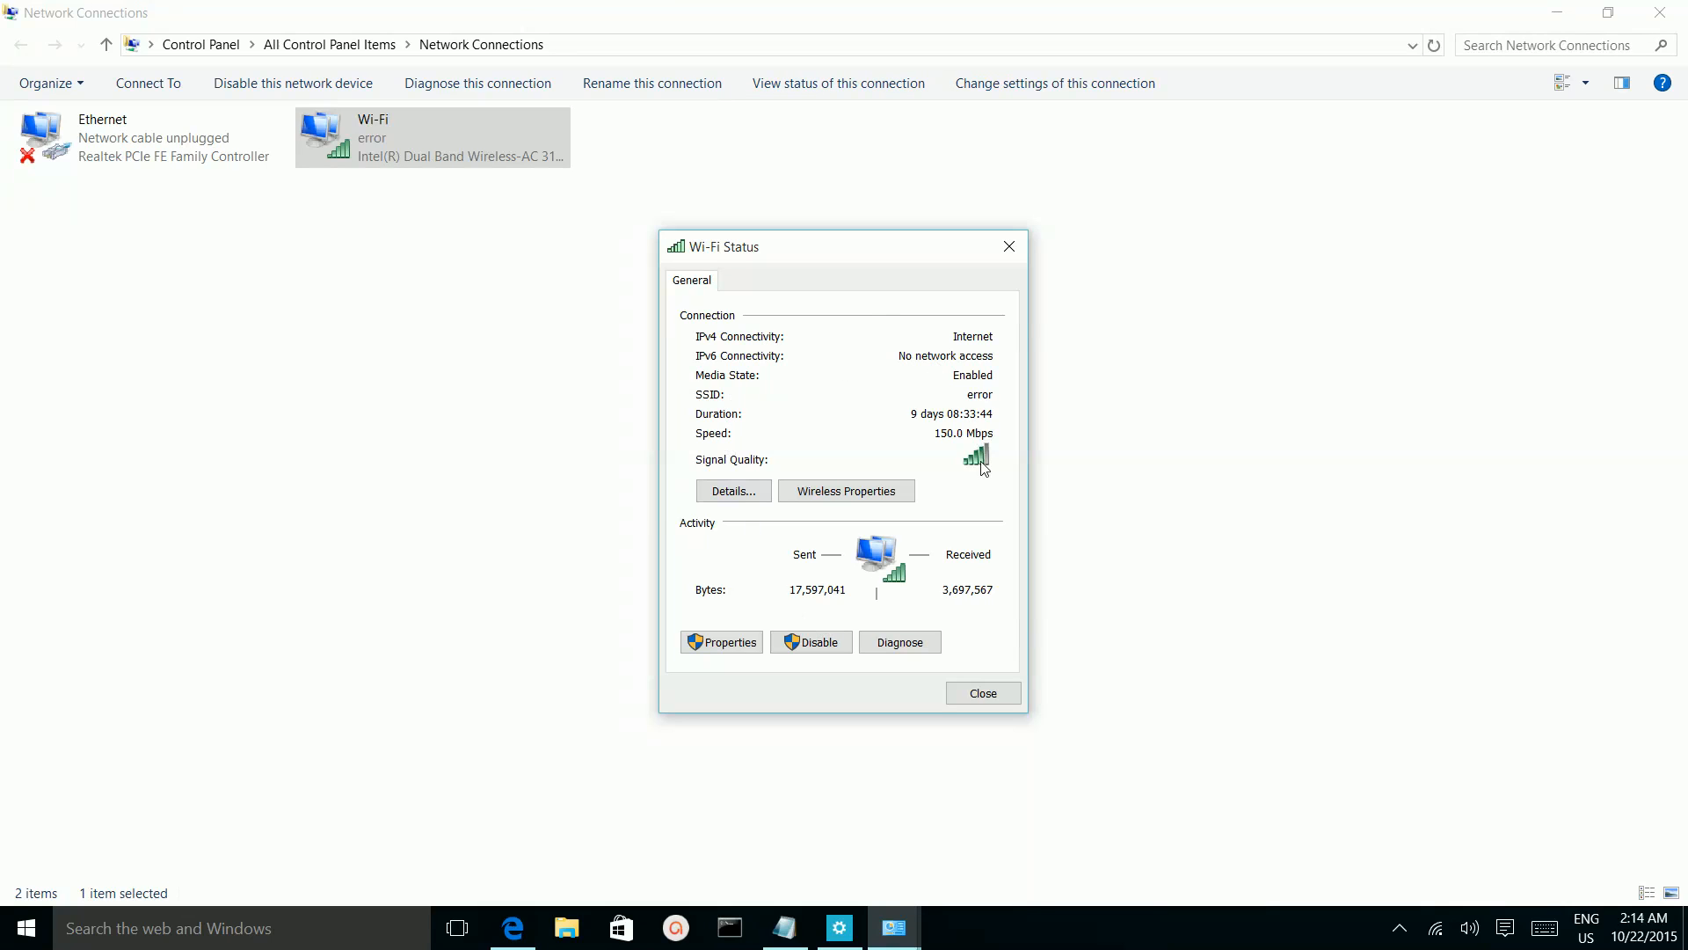
mouse_move(878, 517)
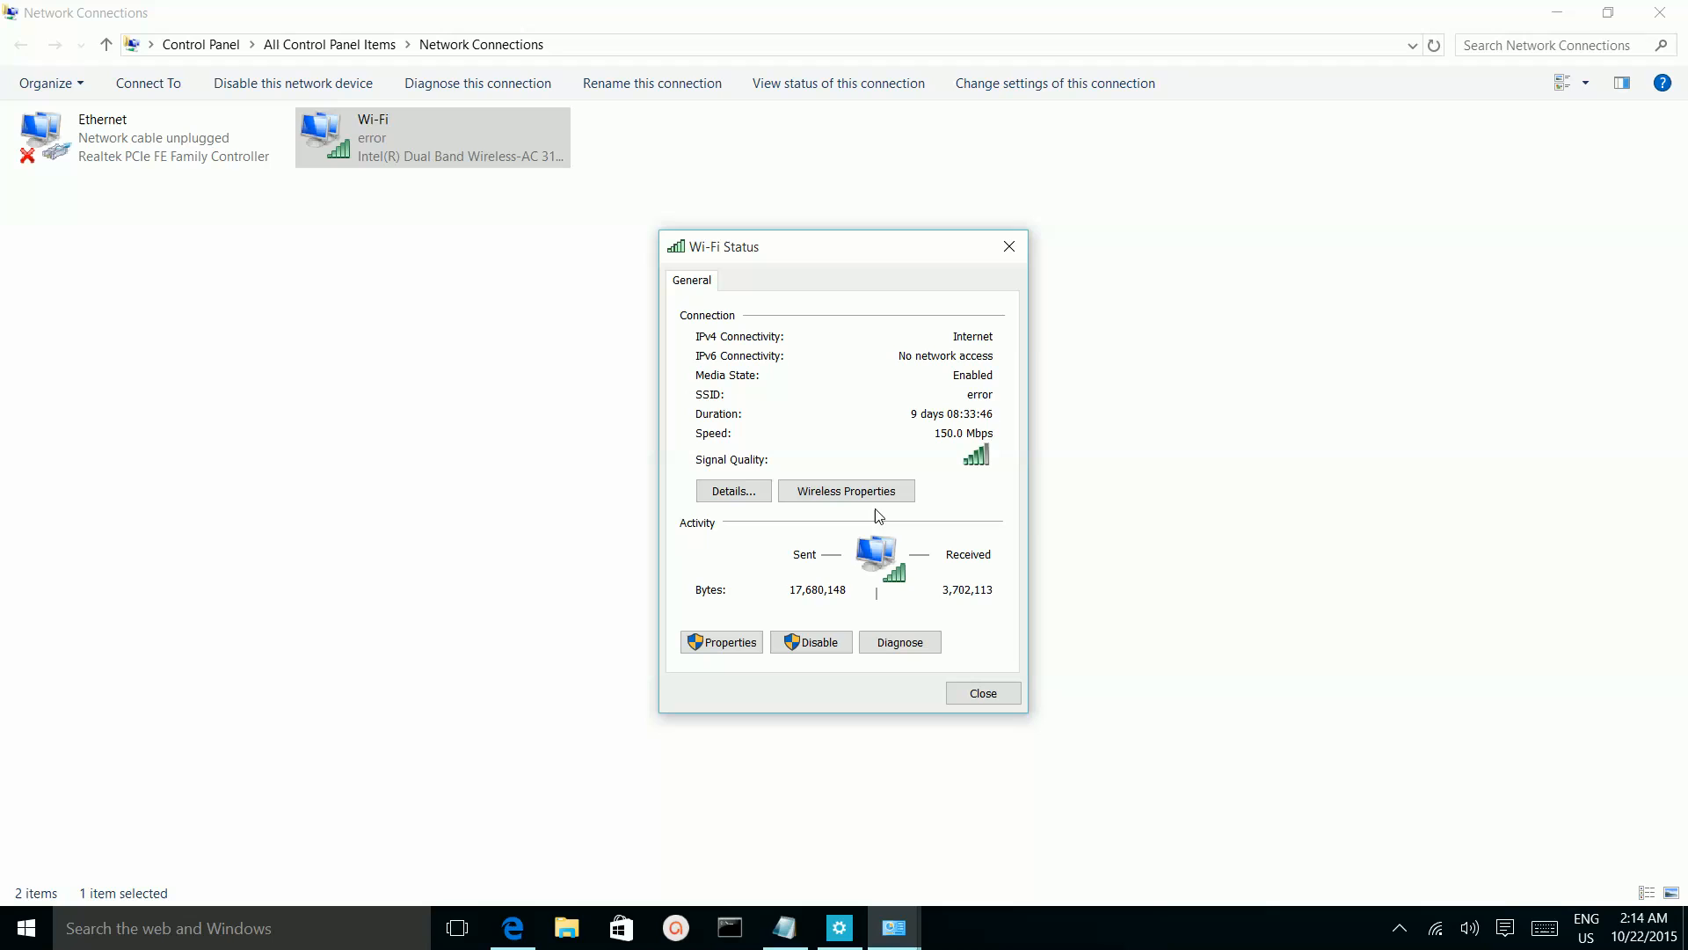
mouse_move(846, 490)
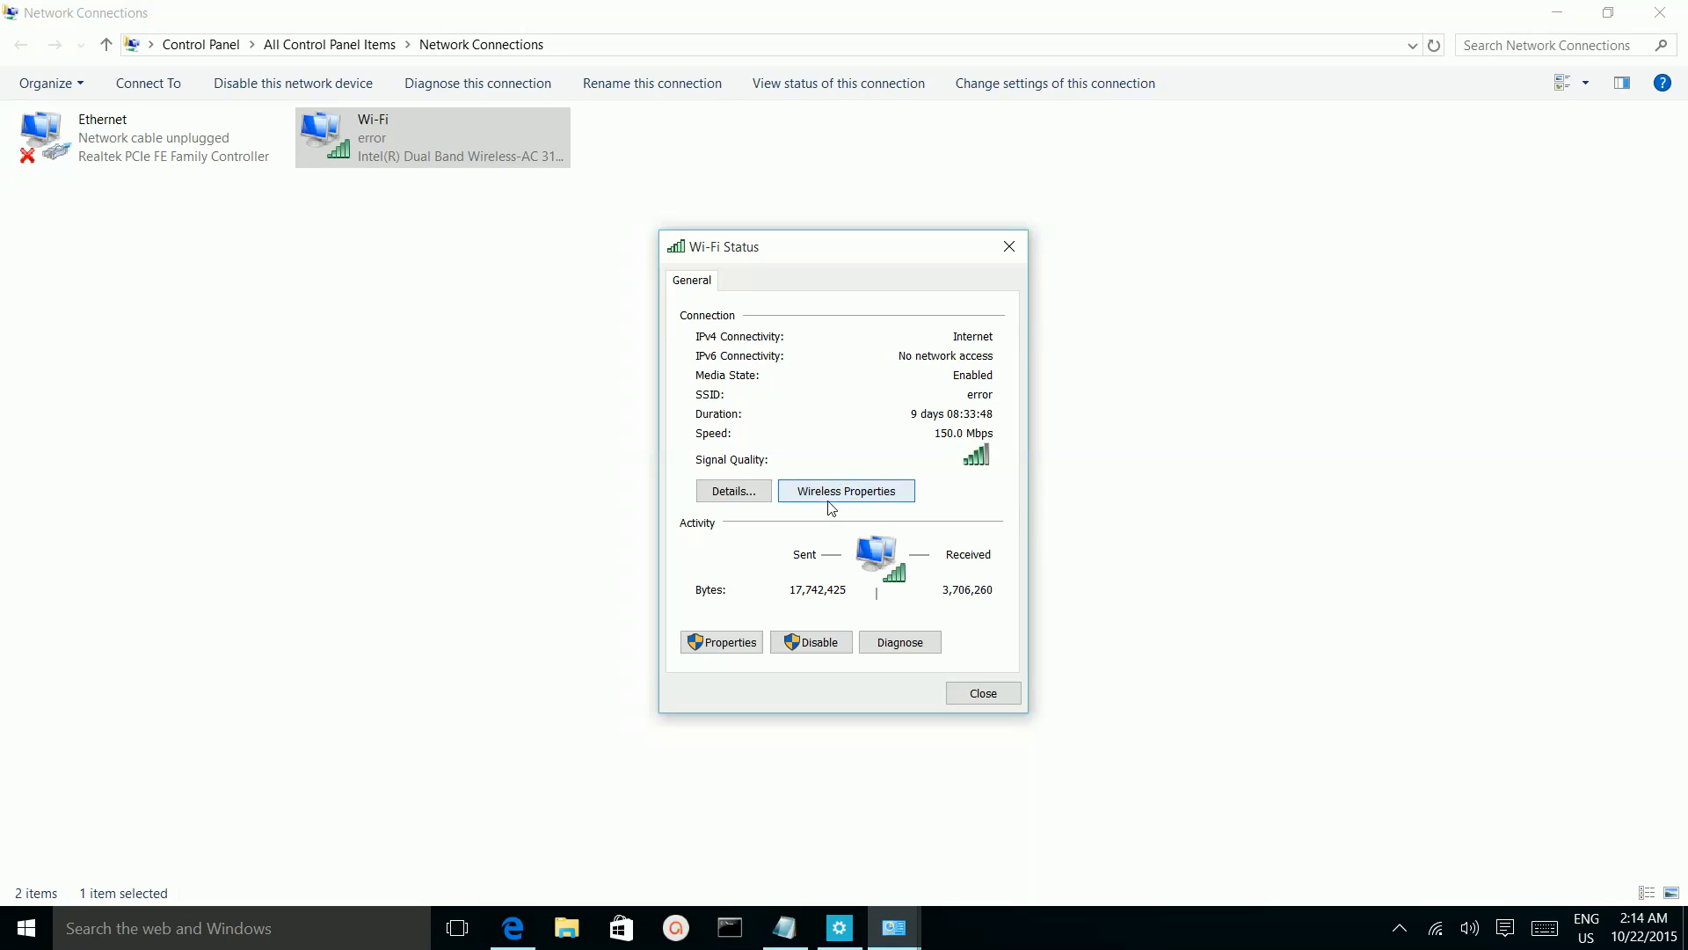
mouse_move(855, 479)
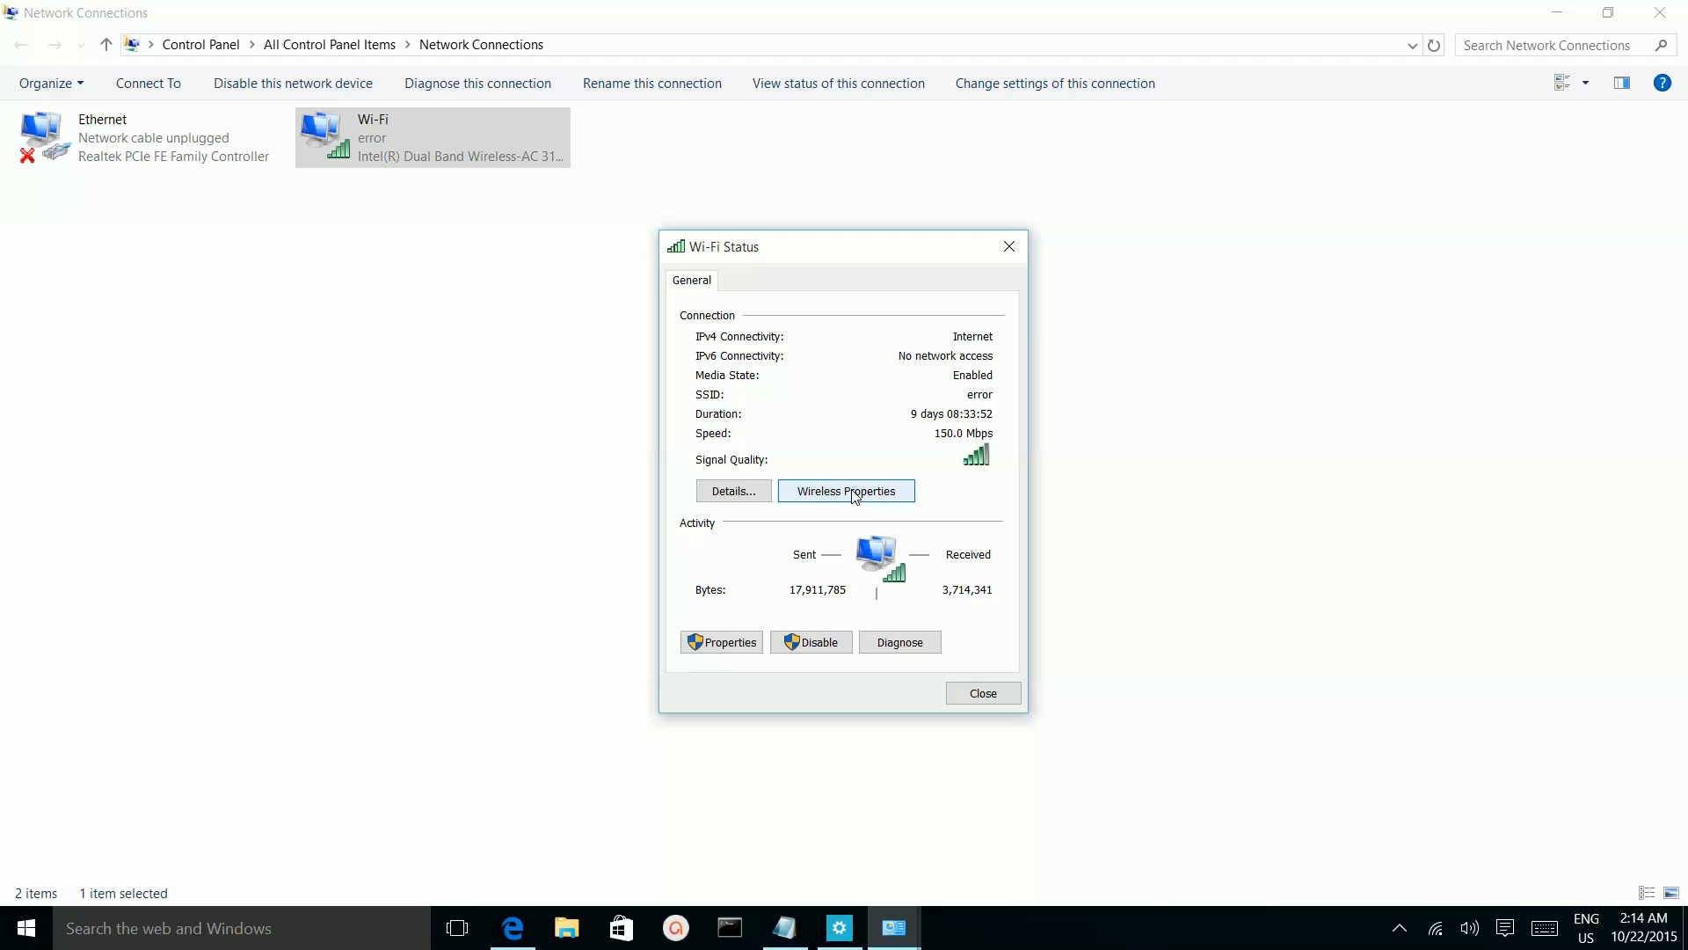
Step: Bring up the 'error' Wireless Network Properties on the Connection tab
click(846, 491)
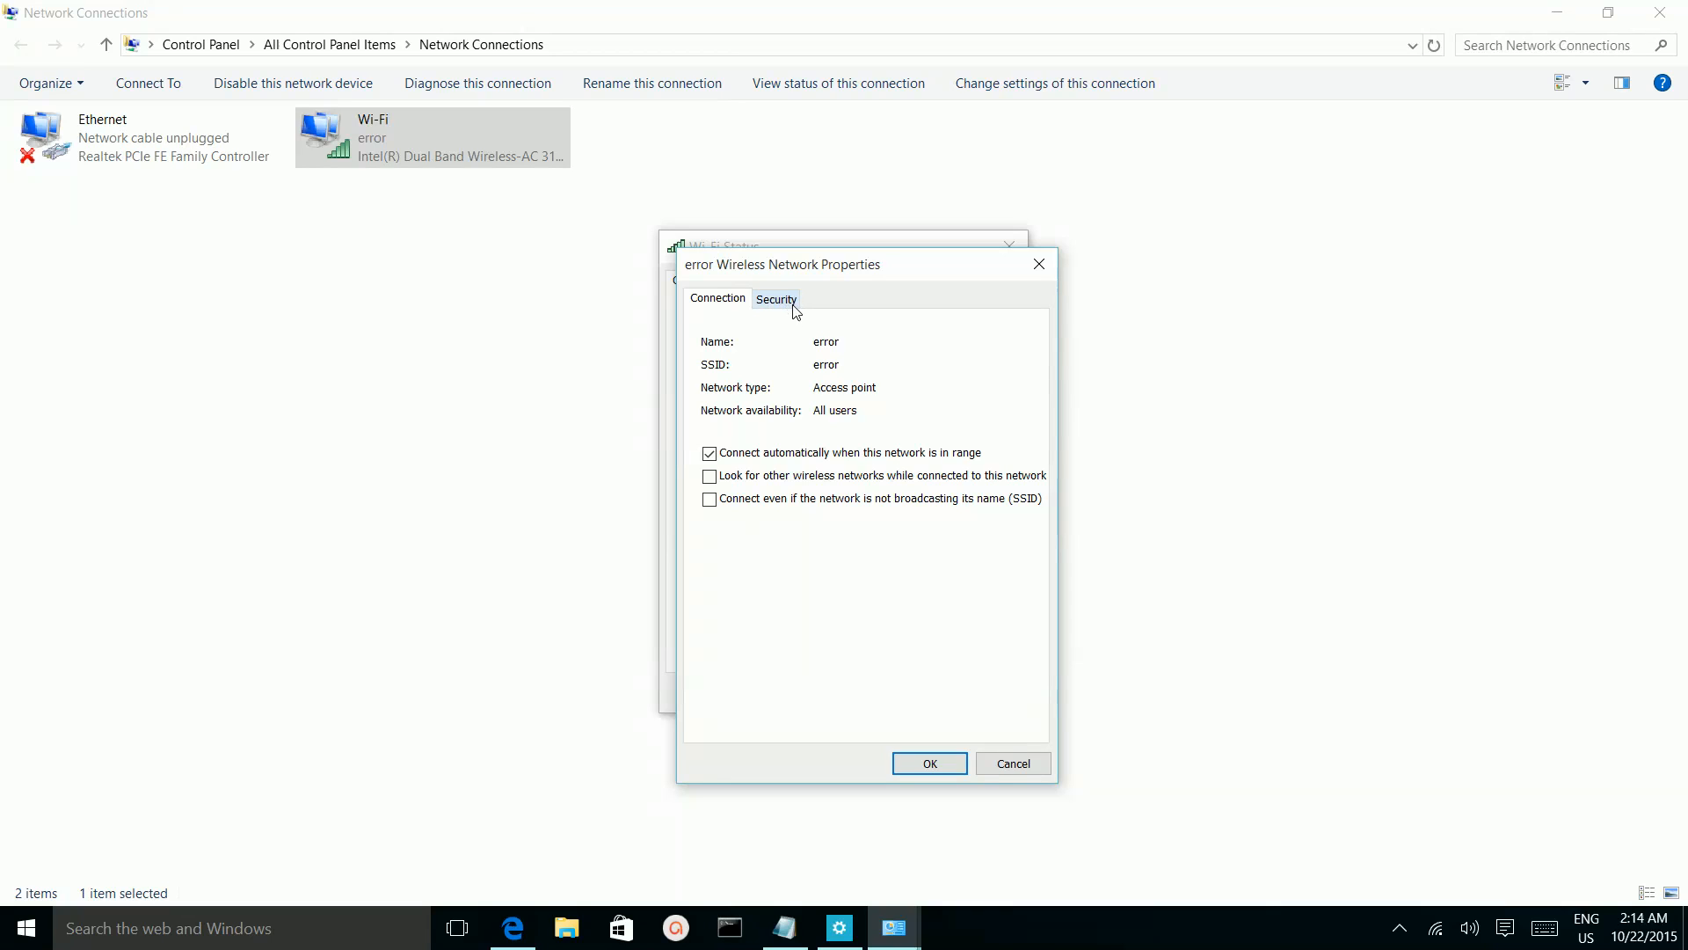
Step: On the Security tab (WPA2-Personal, AES), re-enter a hidden network security key
click(775, 299)
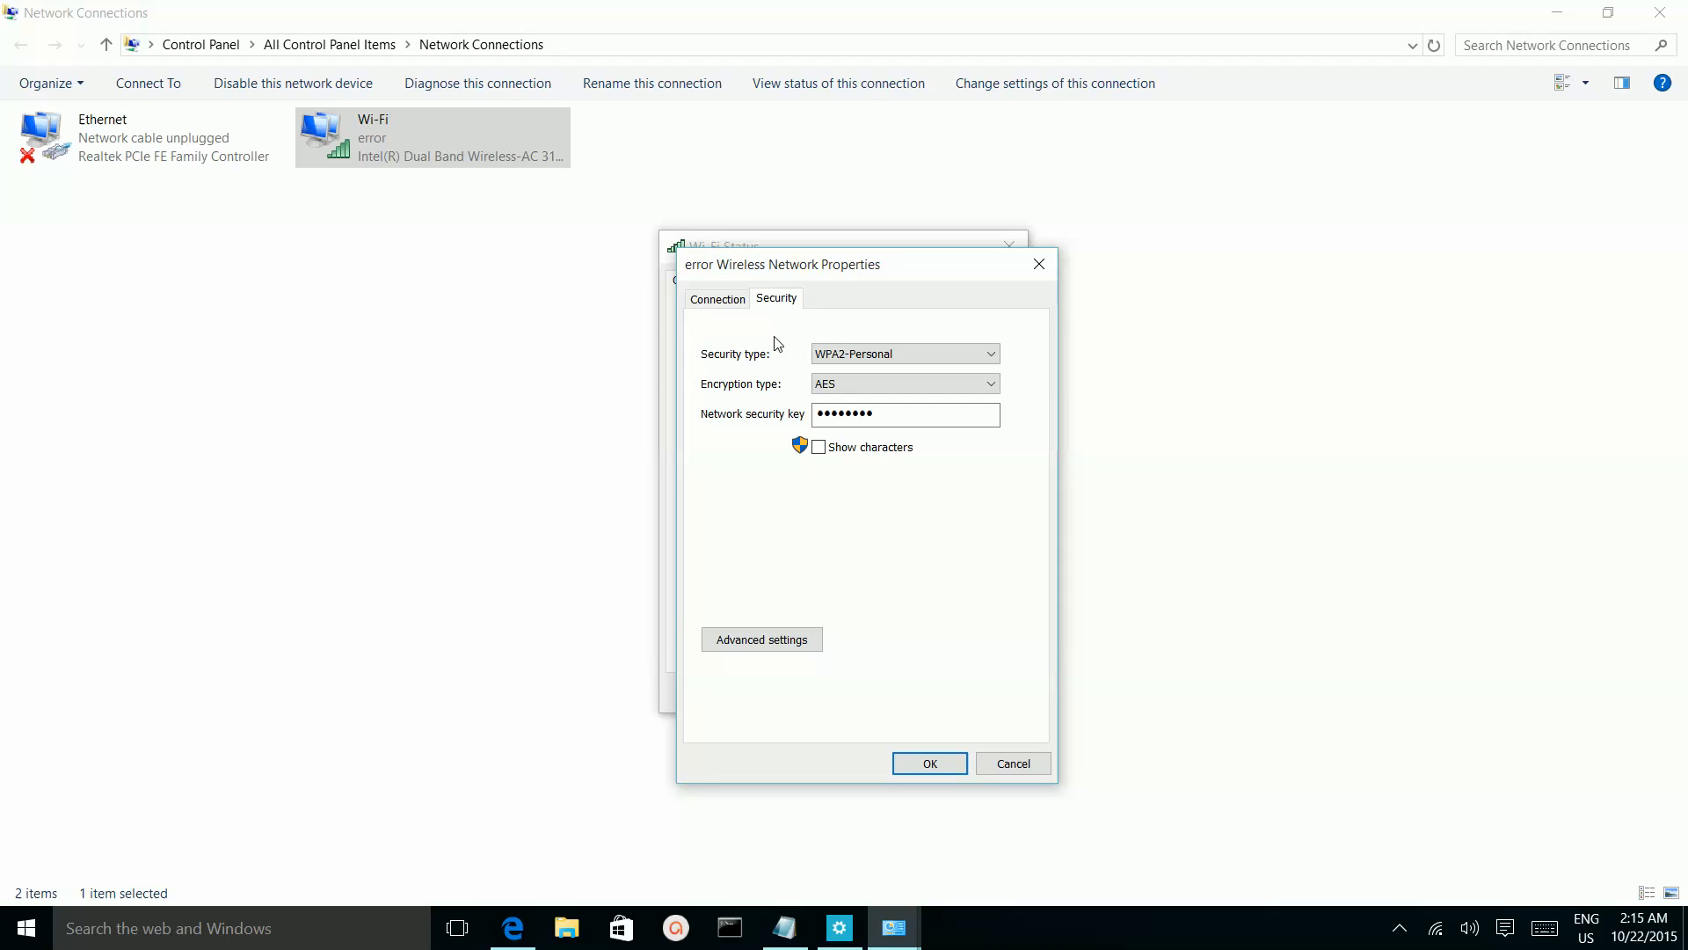
mouse_move(786, 424)
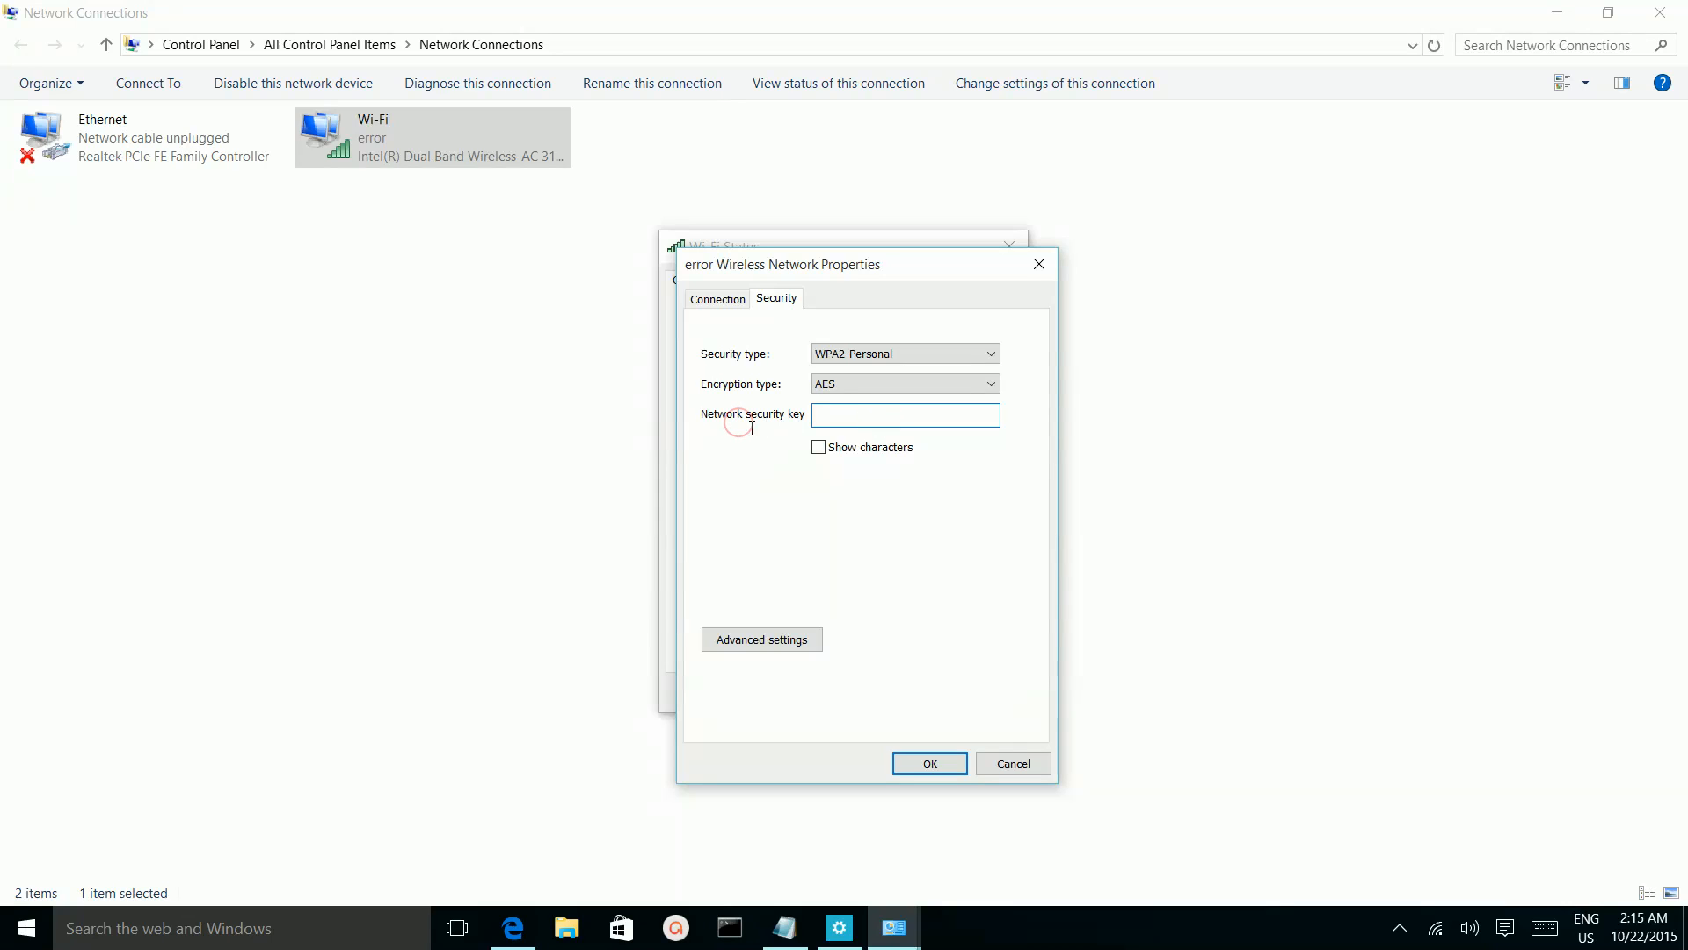
click(904, 415)
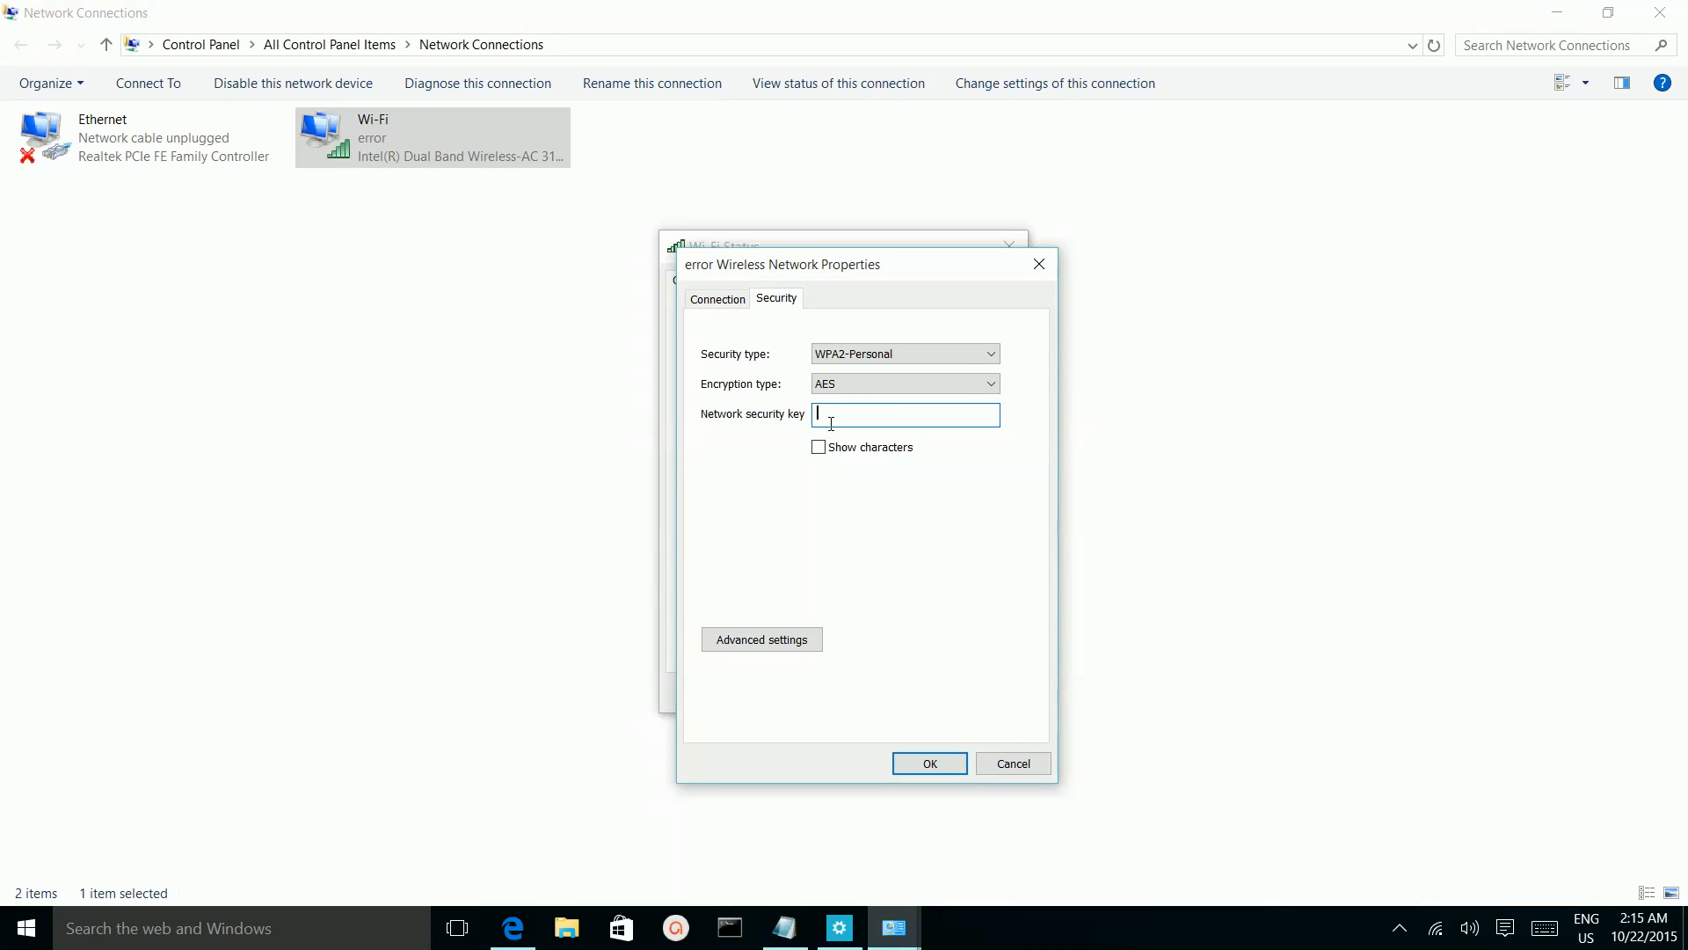
text(•)
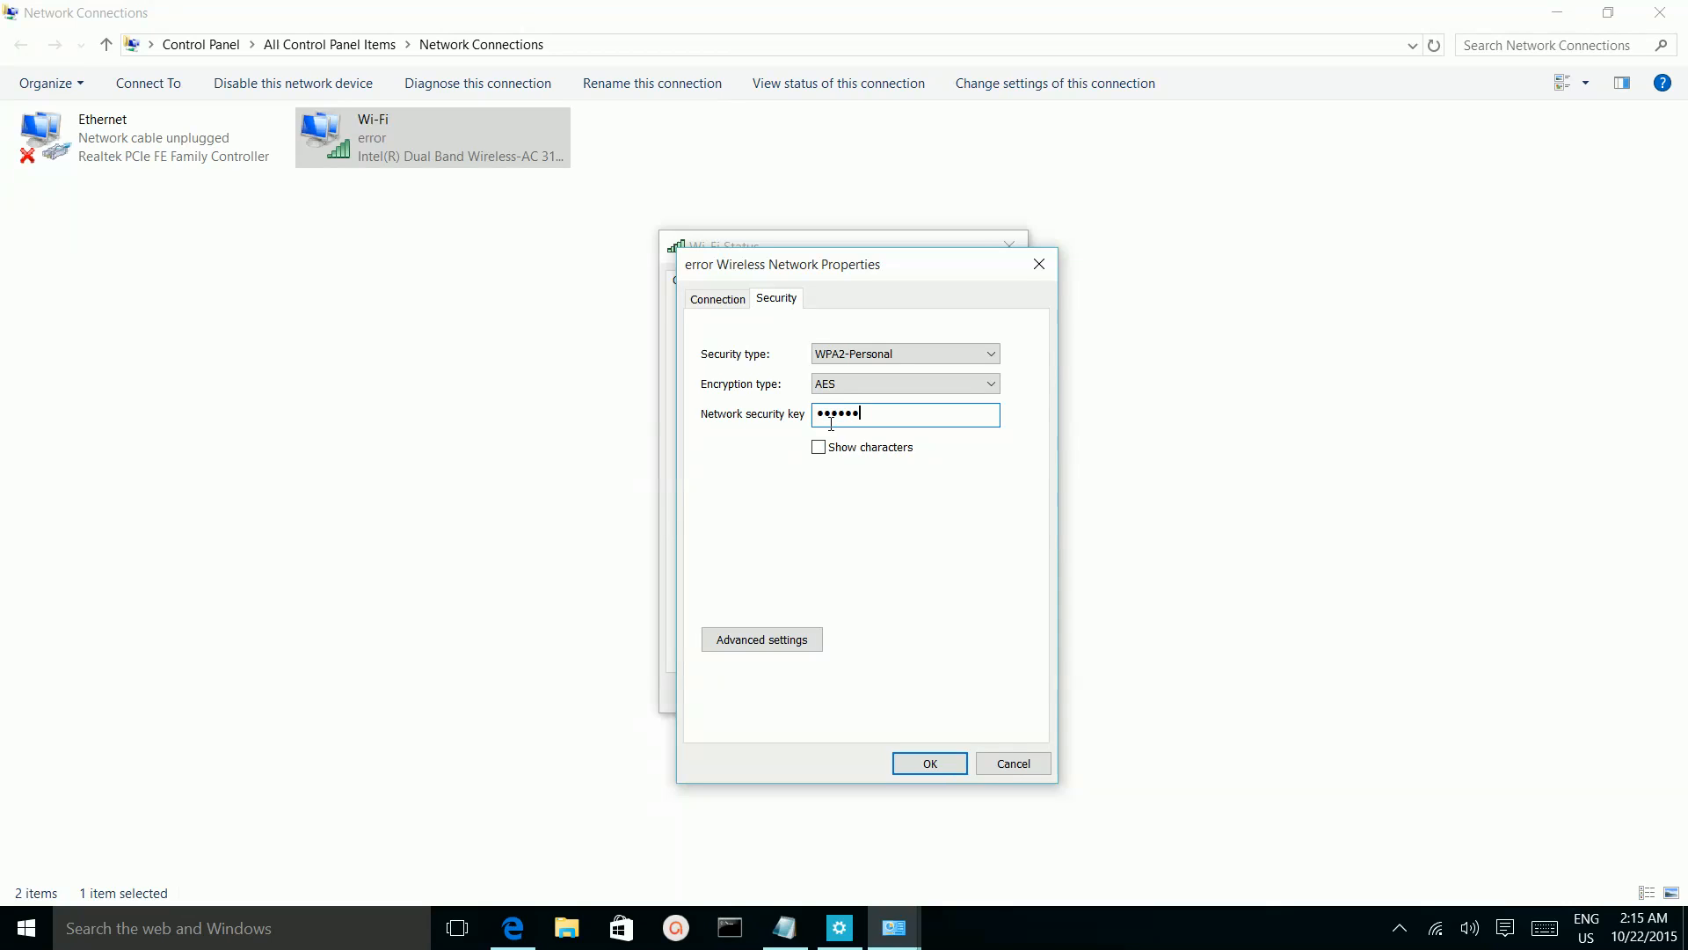
key(ctrl+a)
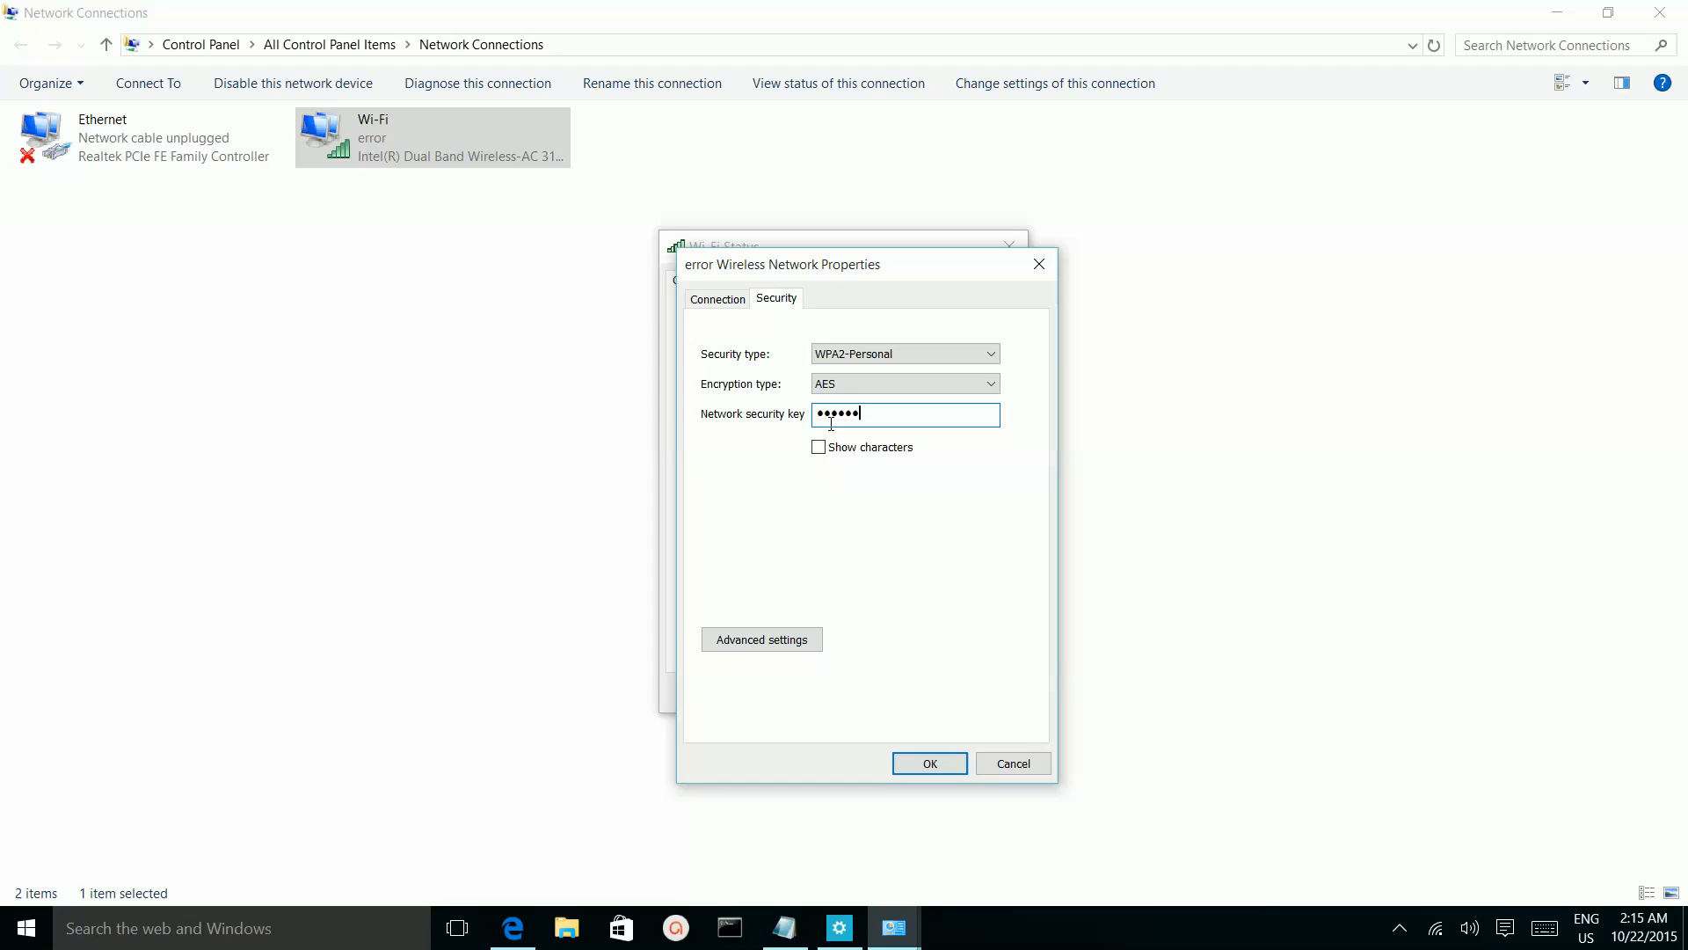
click(818, 447)
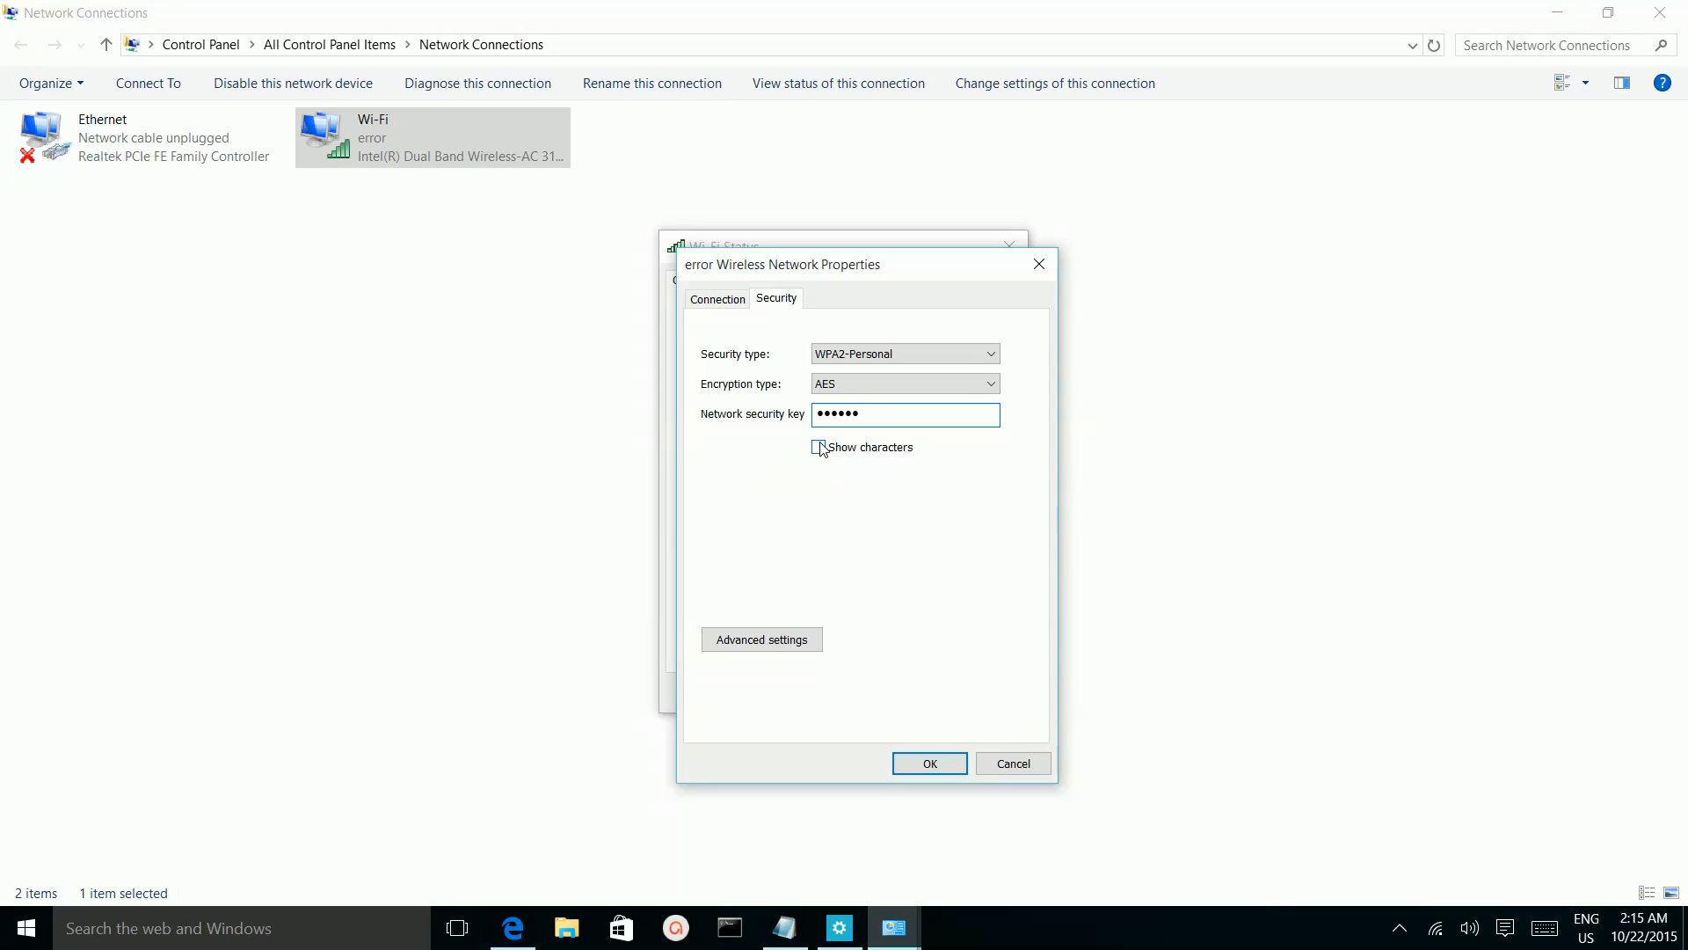
click(819, 446)
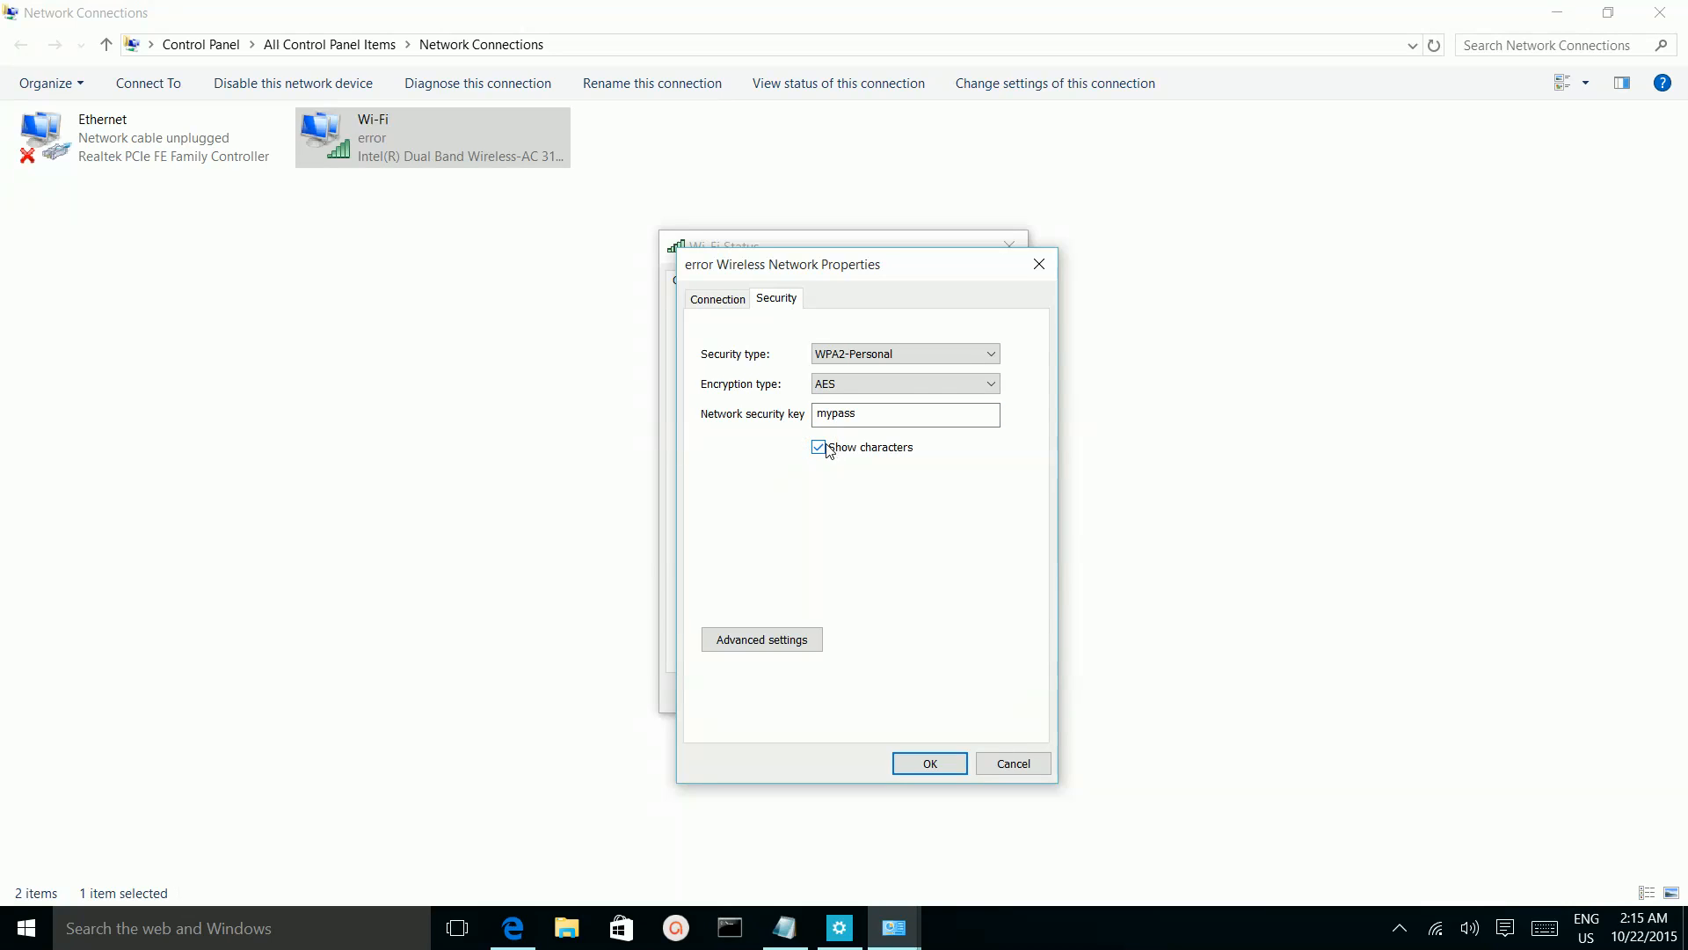
click(818, 447)
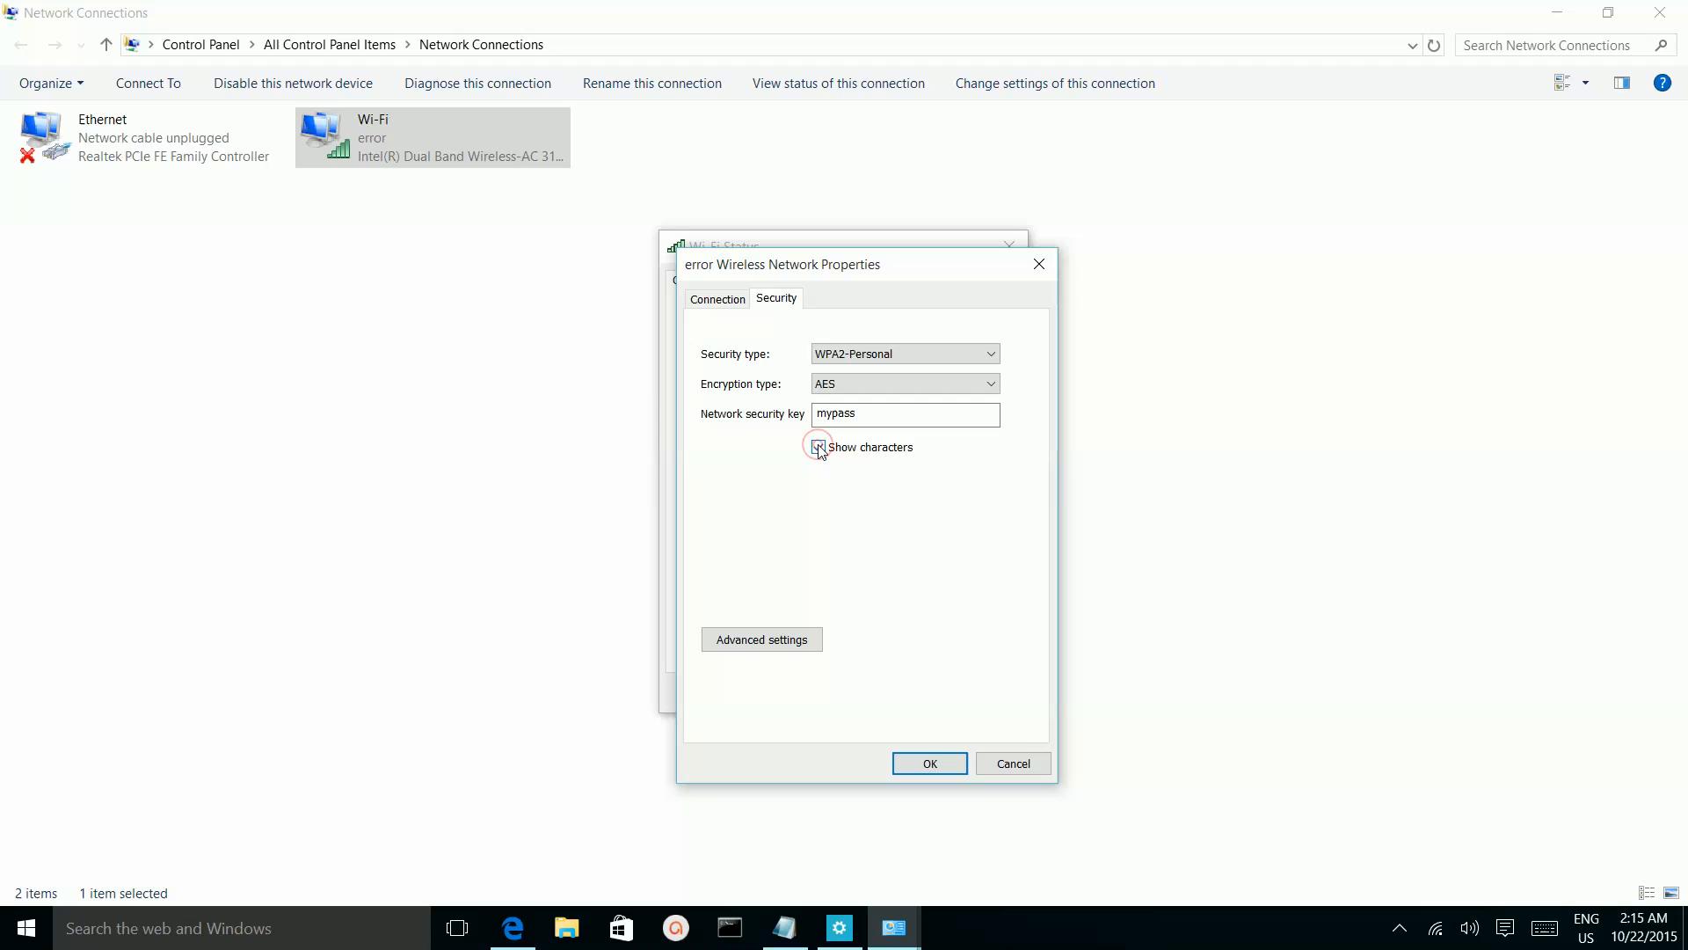
click(818, 445)
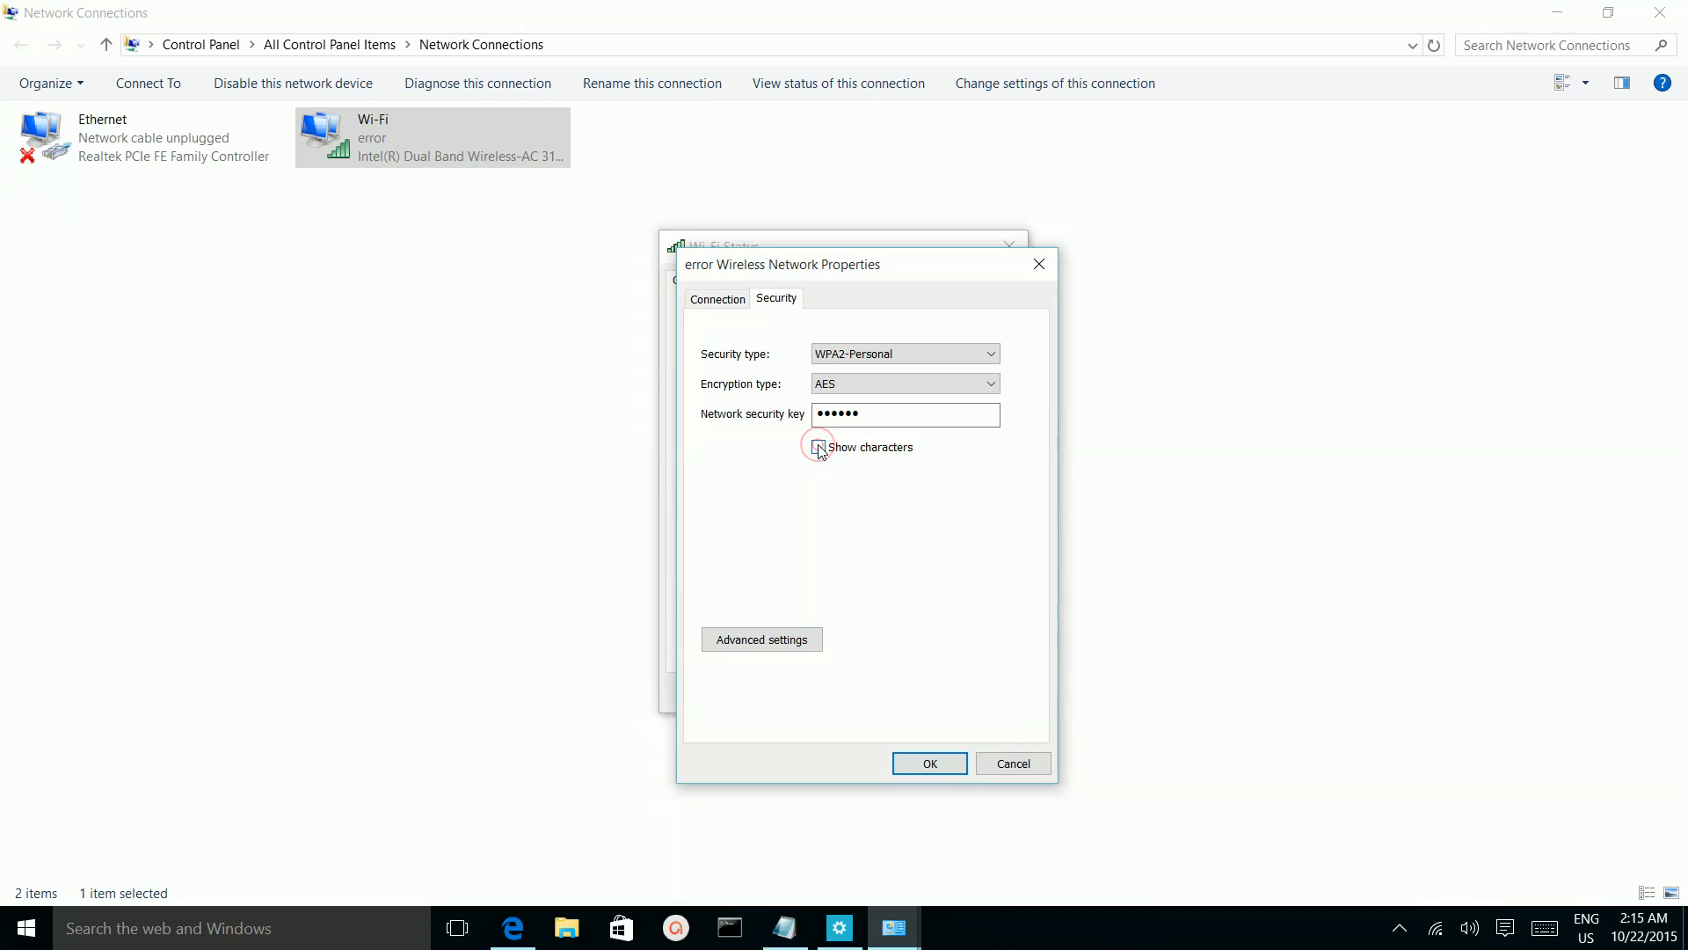
click(818, 447)
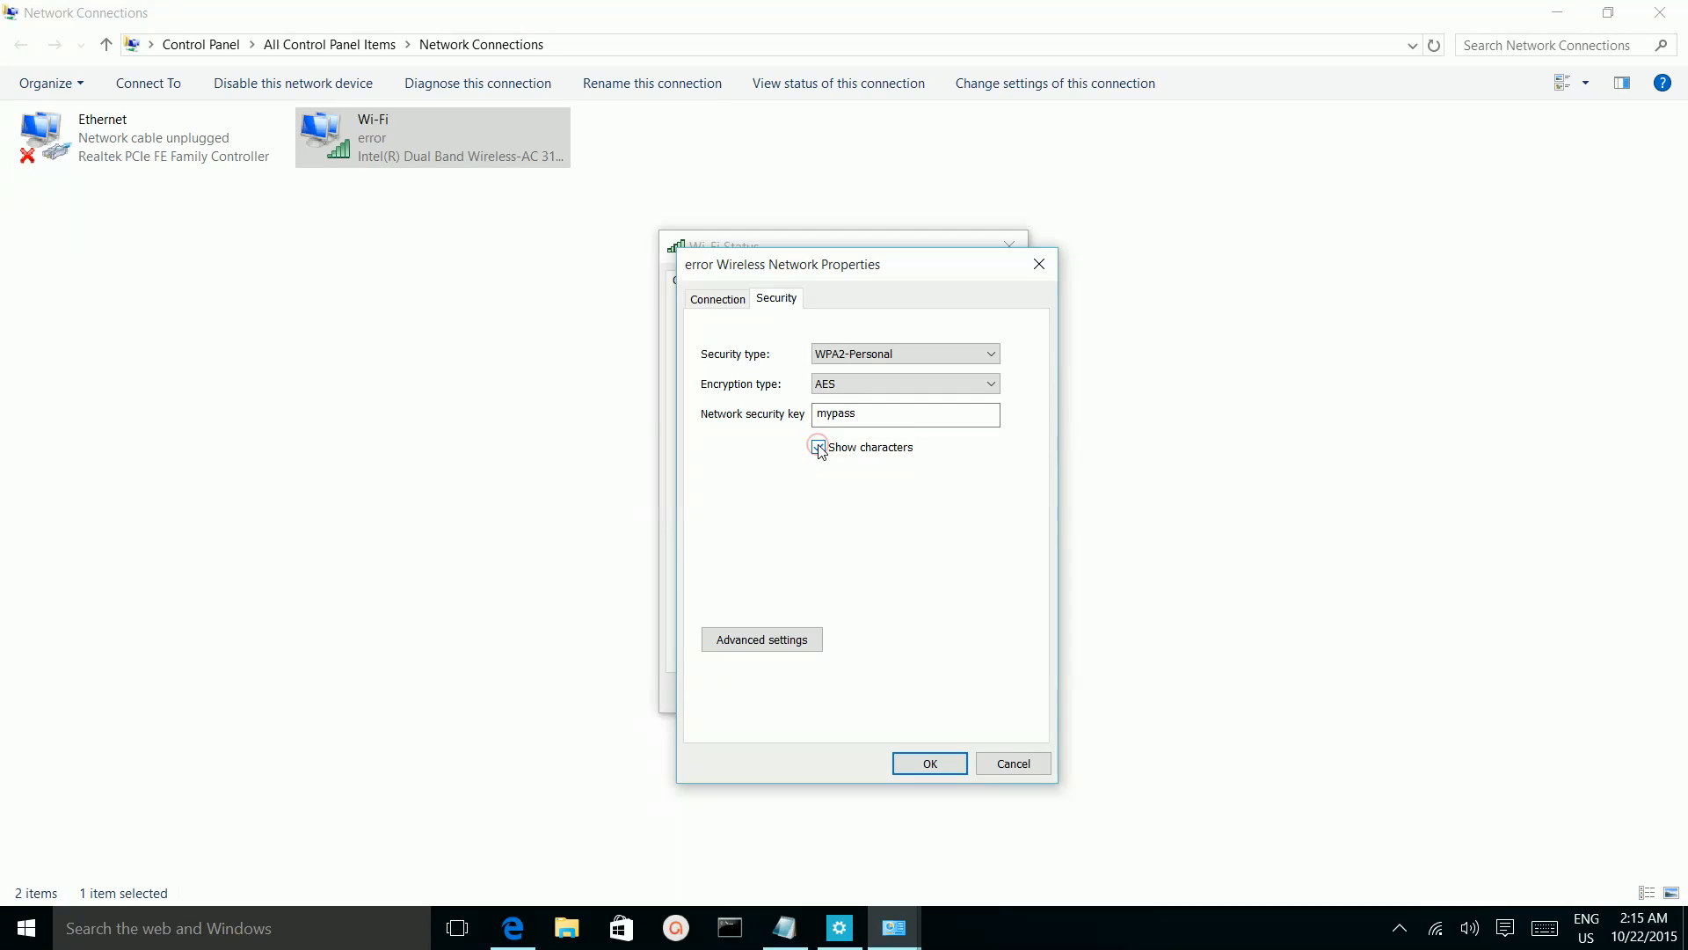
click(818, 447)
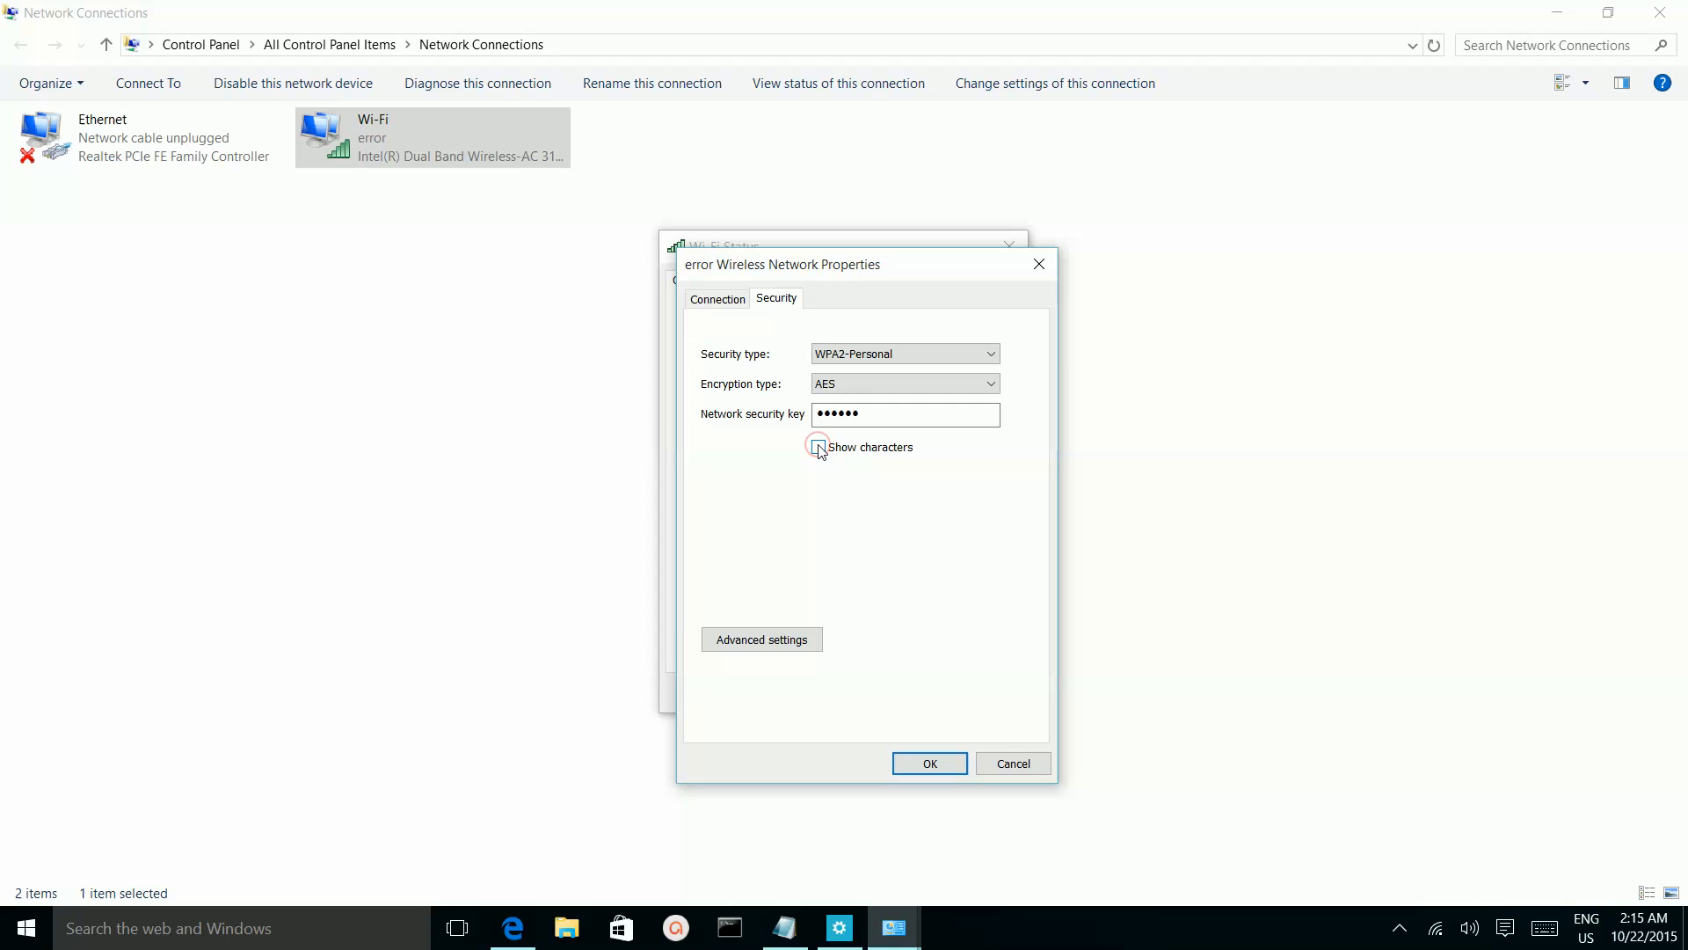
click(818, 447)
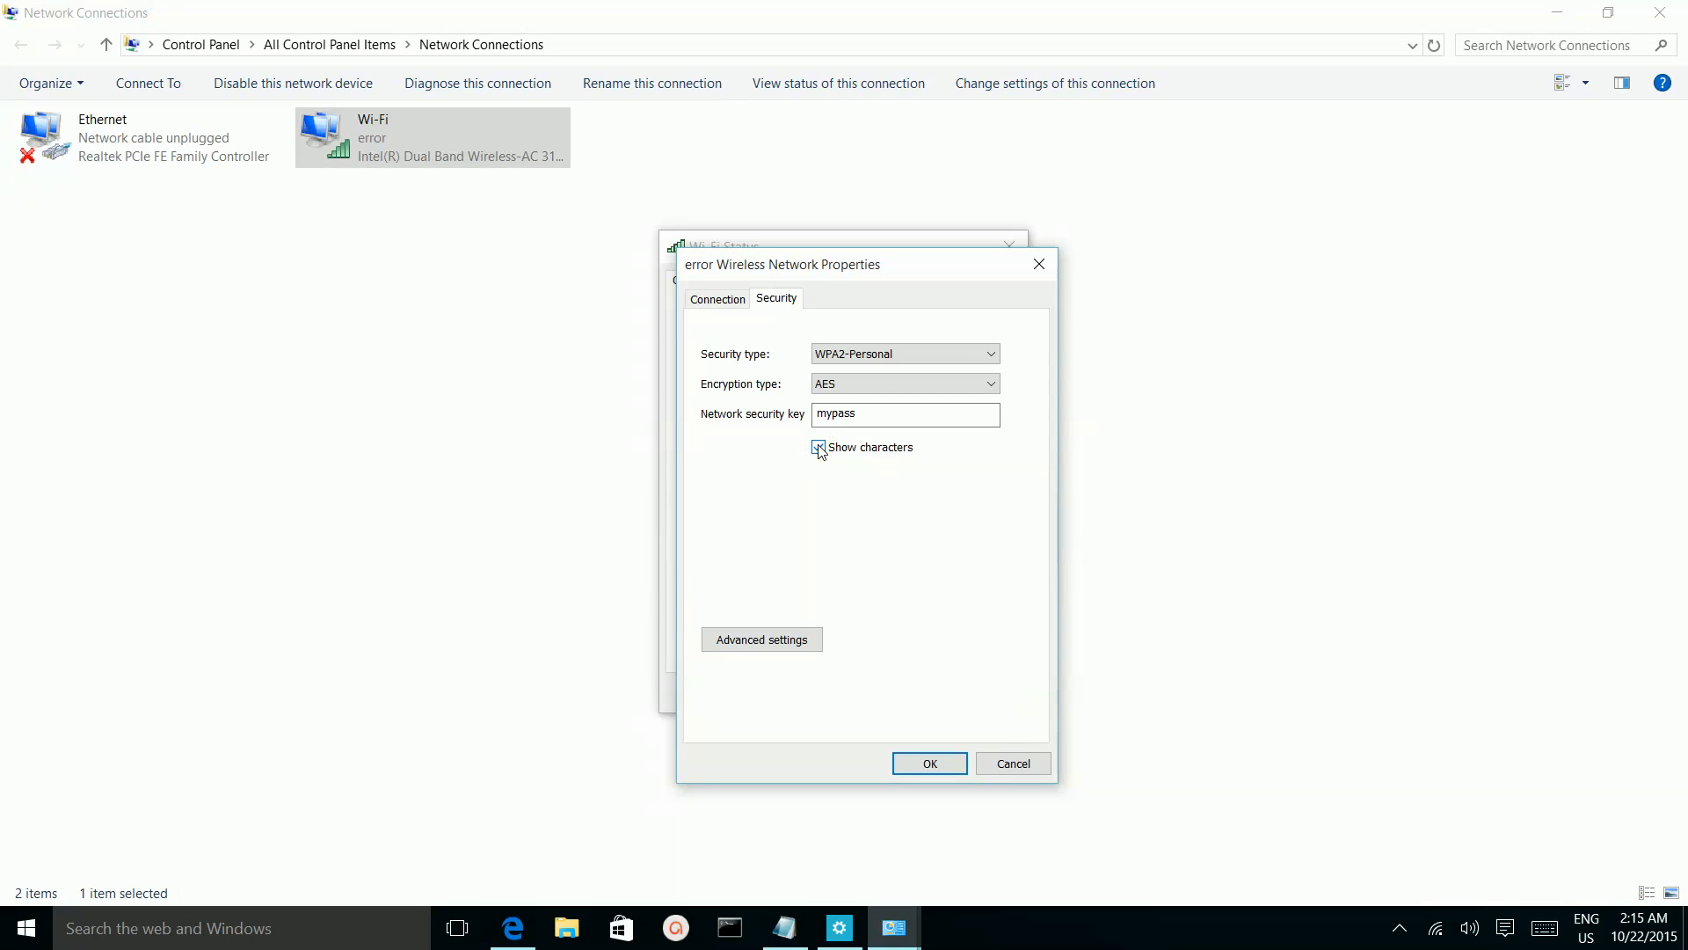